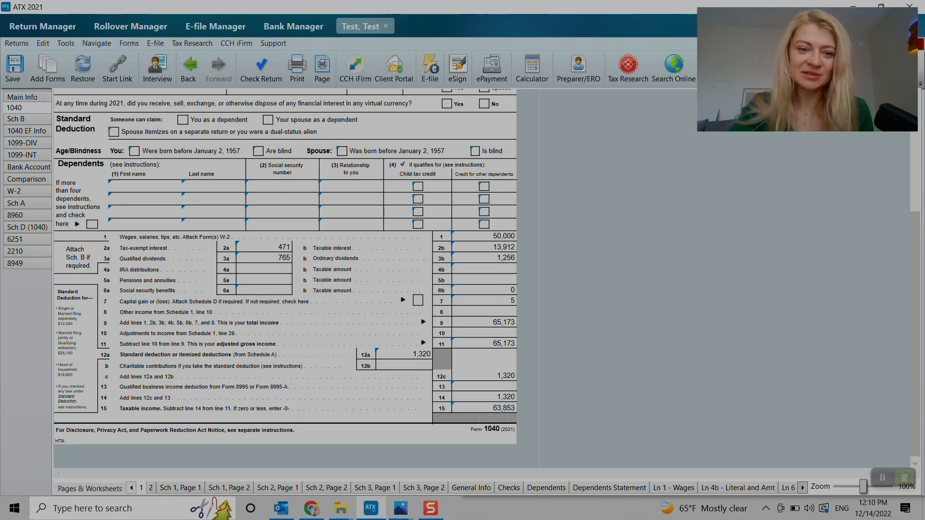
From Schedule 1 line 3 business income, create the linked Schedule C and open its data sheet.
scroll(up, 3)
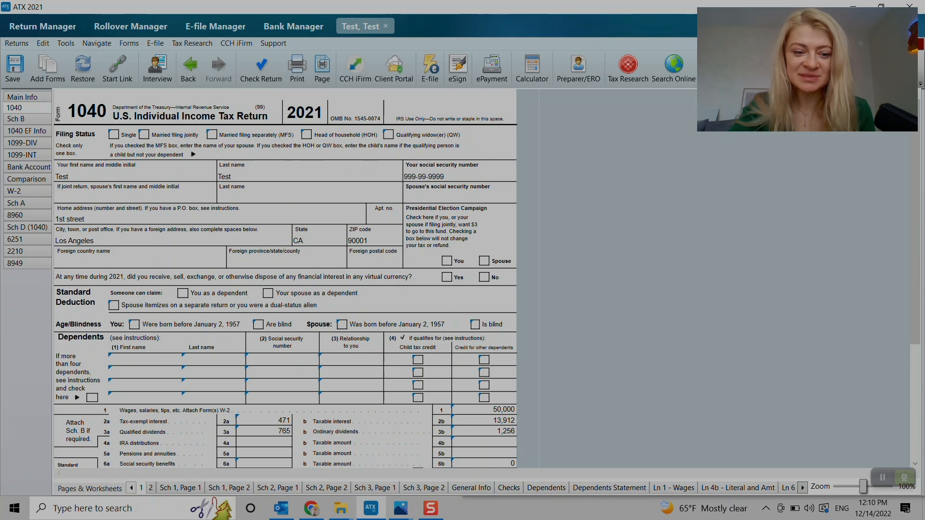
scroll(down, 3)
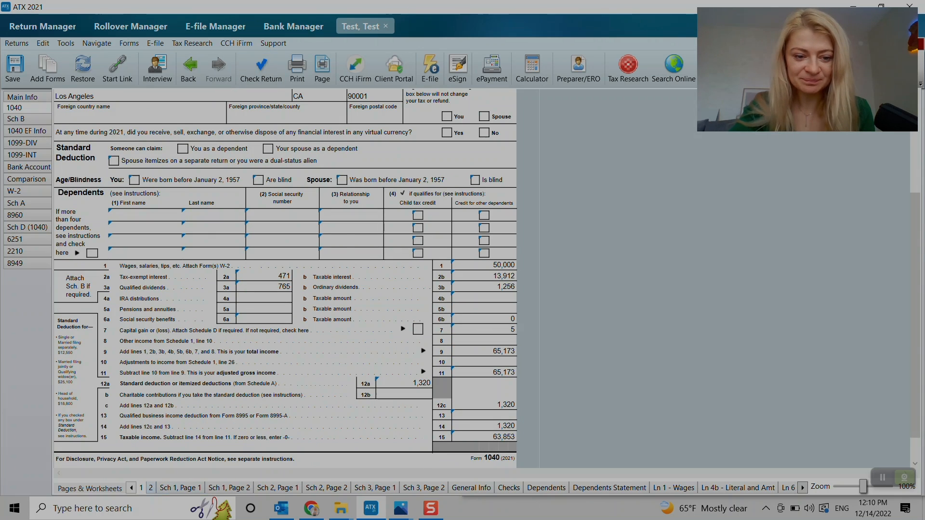
click(180, 488)
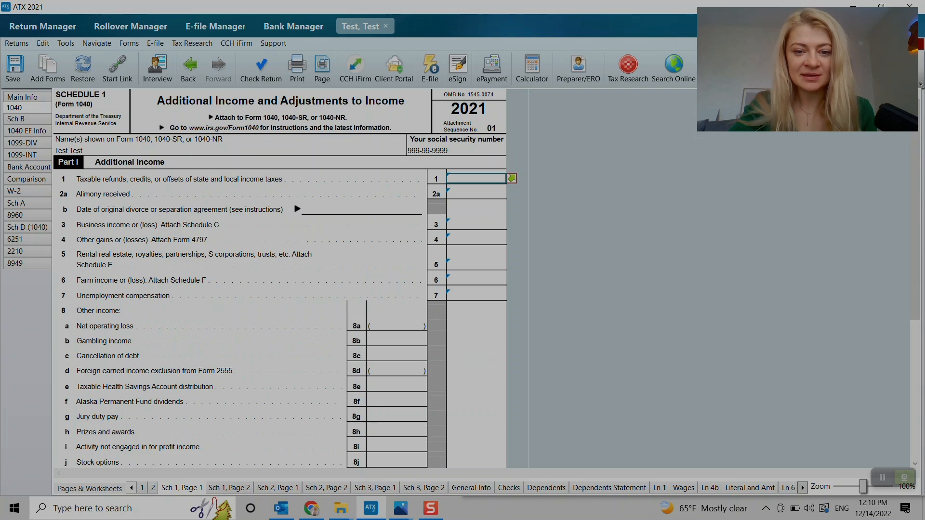
click(475, 224)
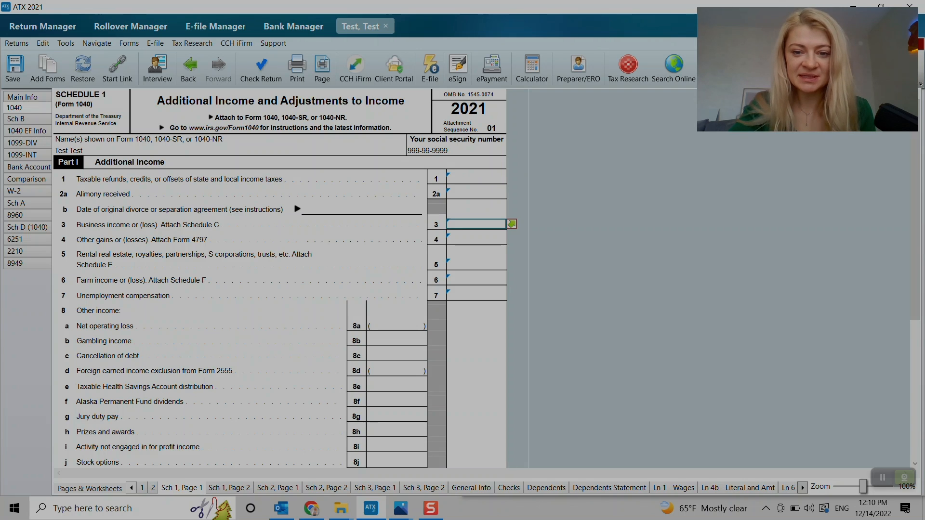
mouse_move(512, 224)
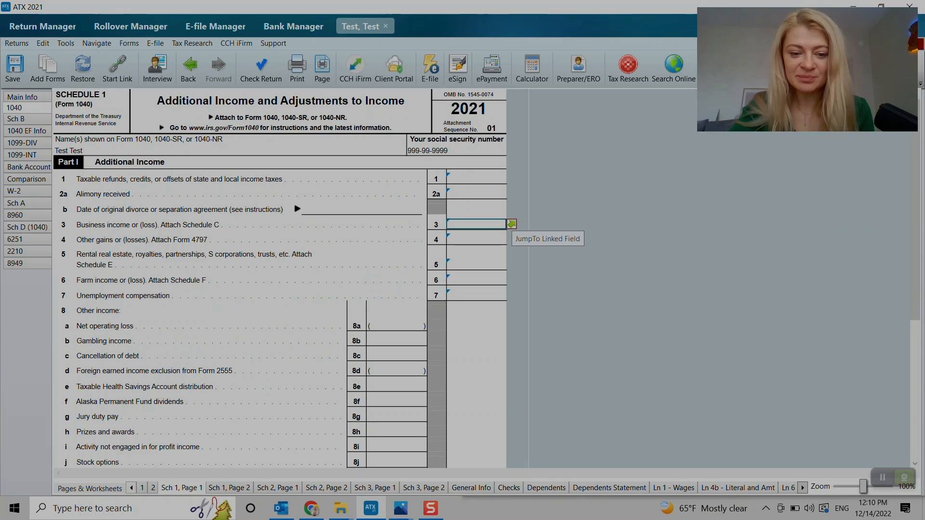
click(512, 225)
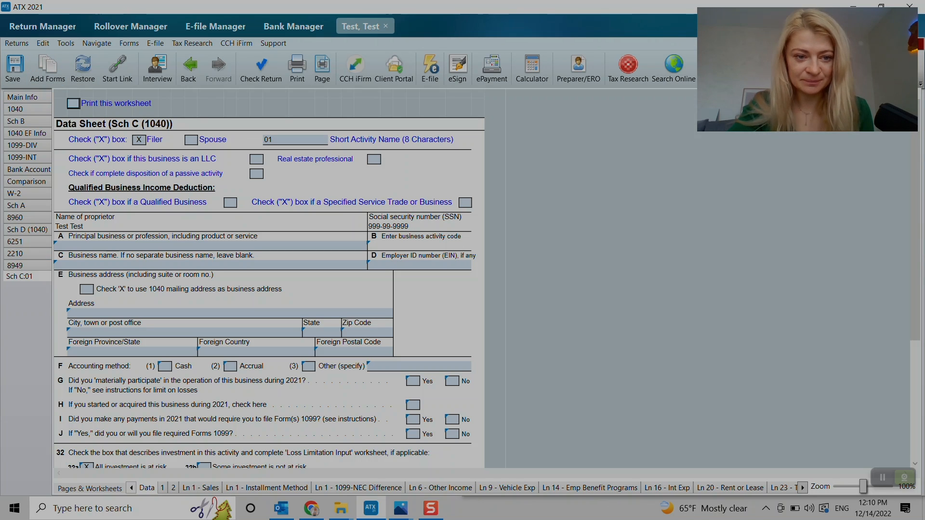
Enter Consulting as the principal business on line A and bring up the activity code lookup for line B.
click(206, 246)
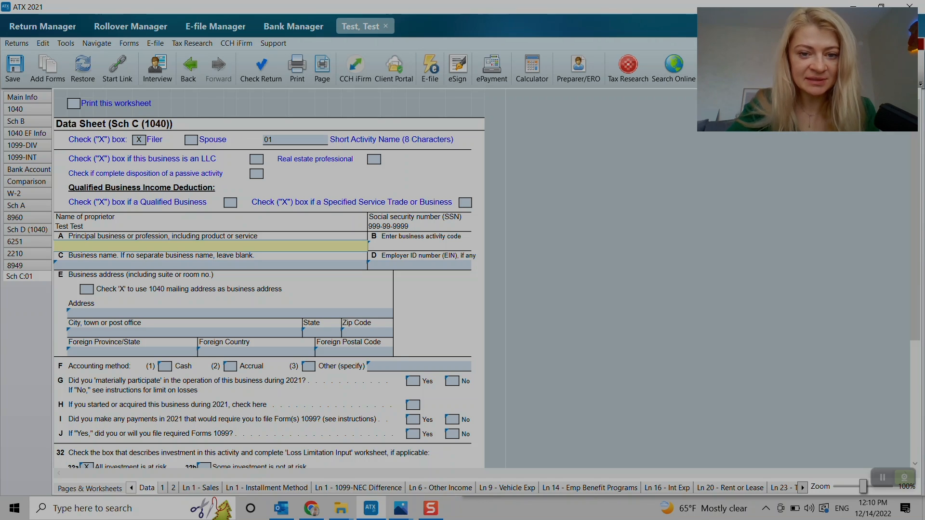
scroll(down, 3)
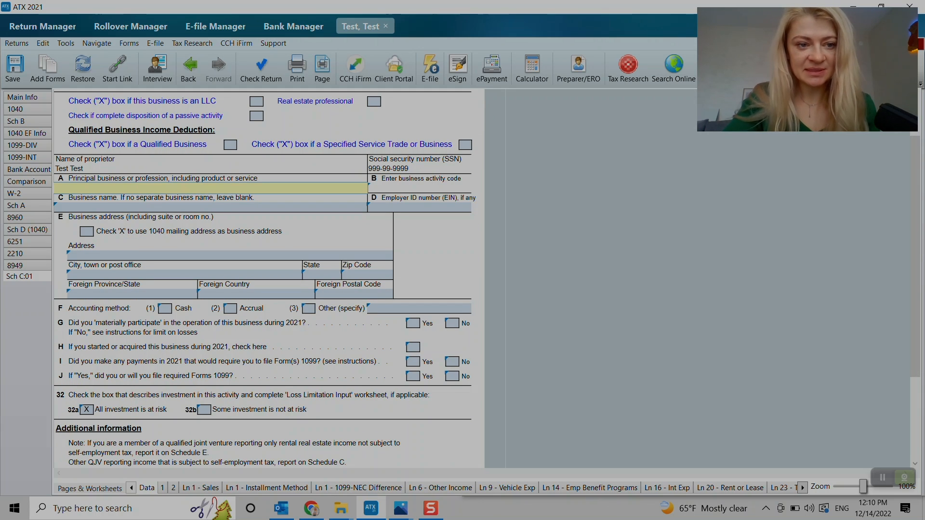
text(Consul)
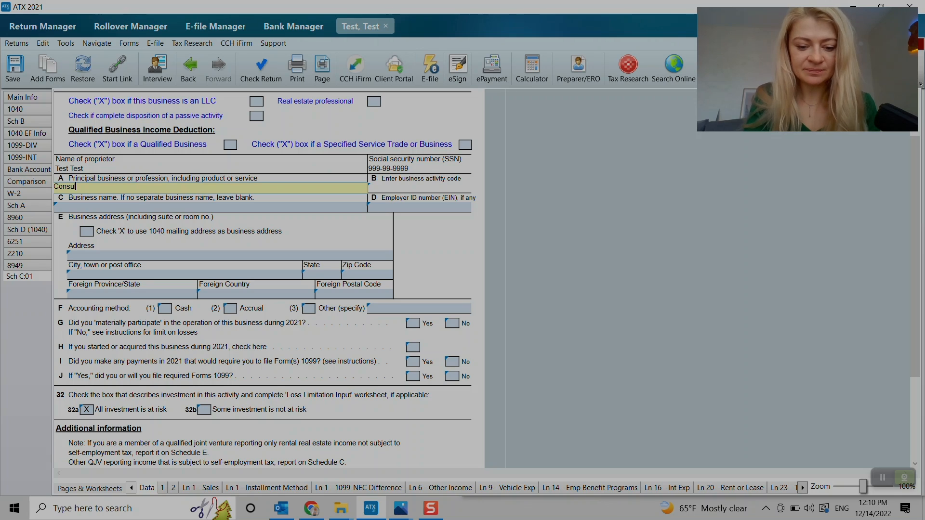
text(ting)
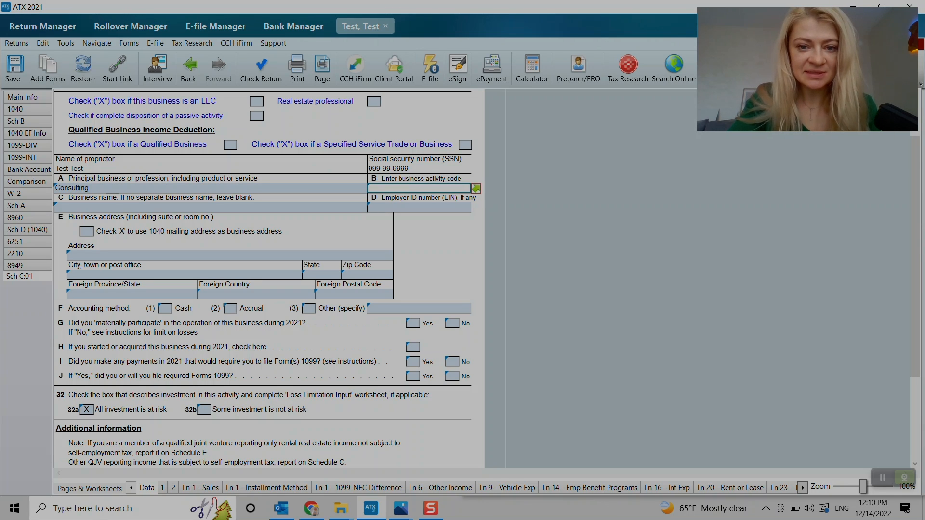
click(476, 188)
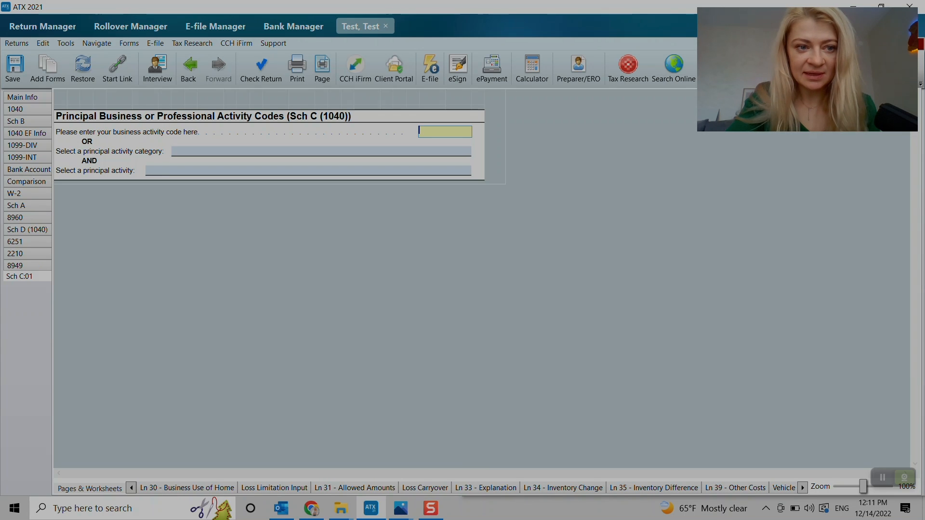
Choose Professional, Scientific and Technical Services, then accounting and tax preparation, giving code 541213.
click(466, 151)
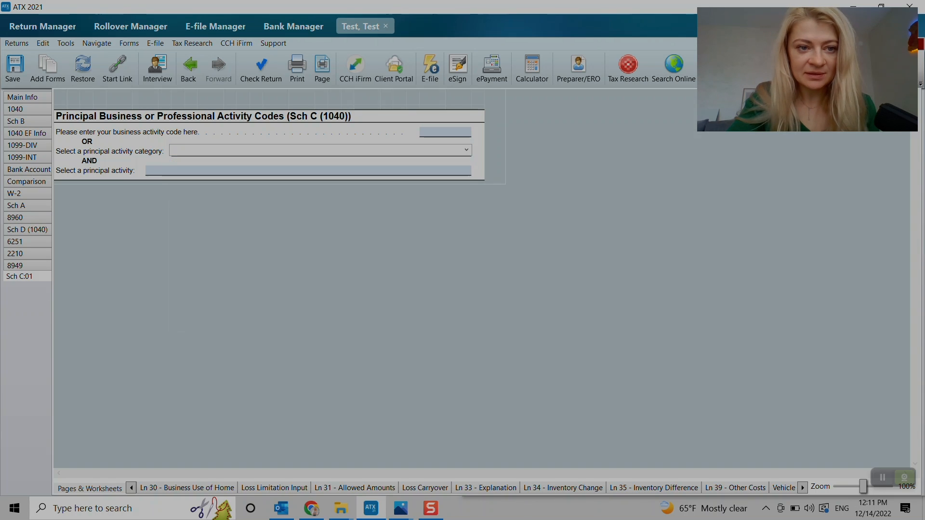
click(320, 151)
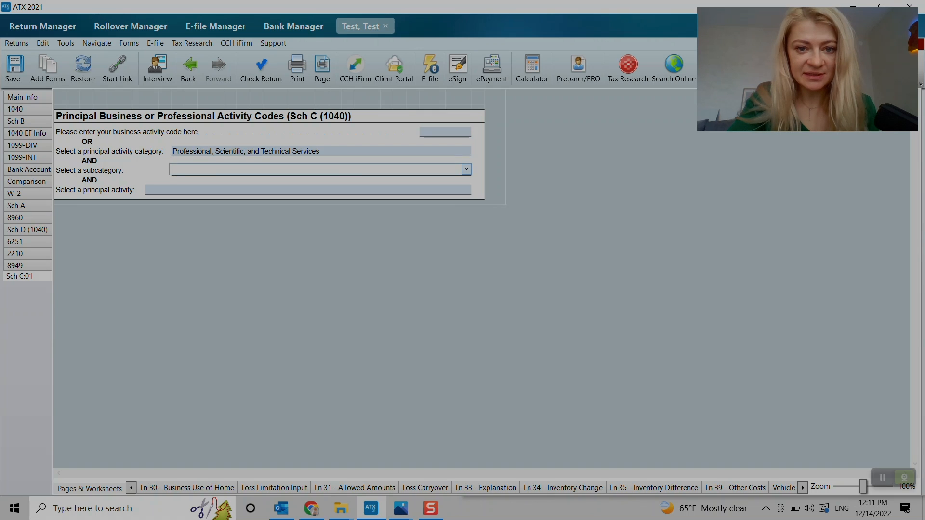
click(466, 170)
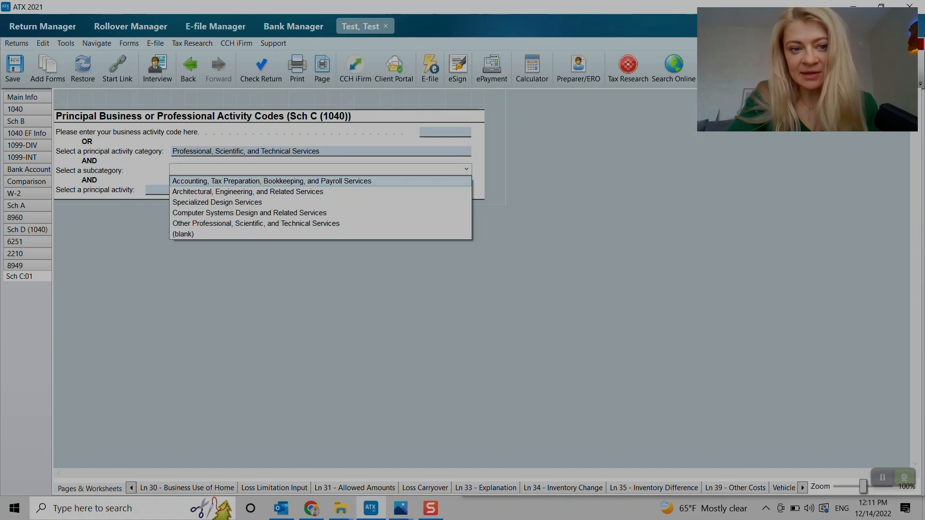
click(270, 180)
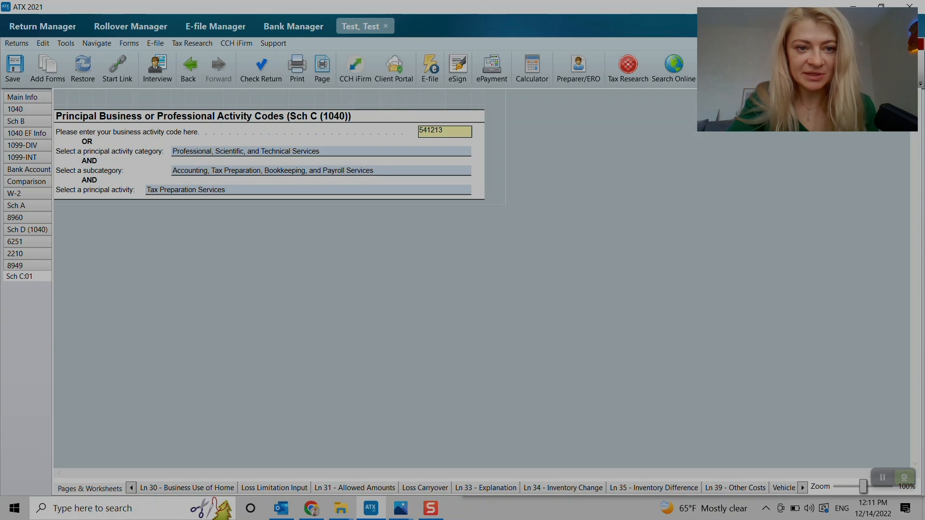
click(90, 488)
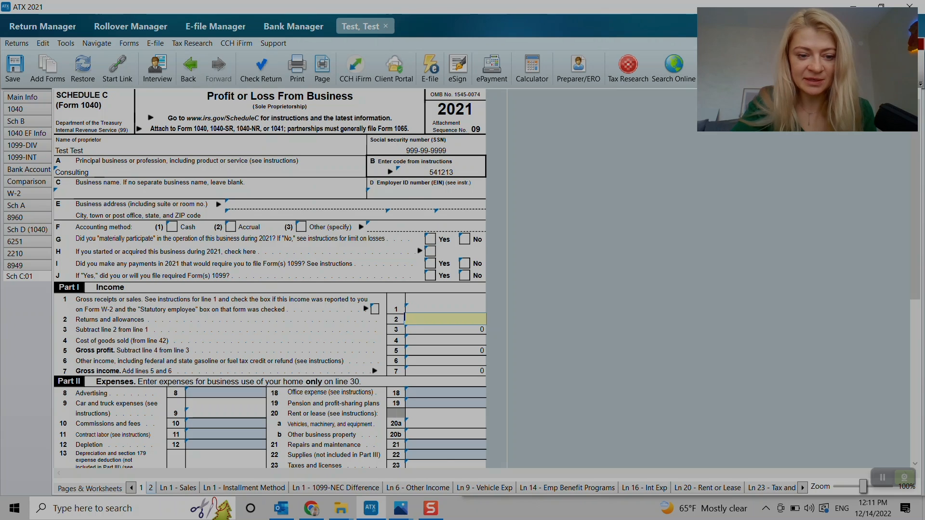
Page through the installment, other income, employee benefit, vehicle expense, interest and wages worksheets.
click(246, 488)
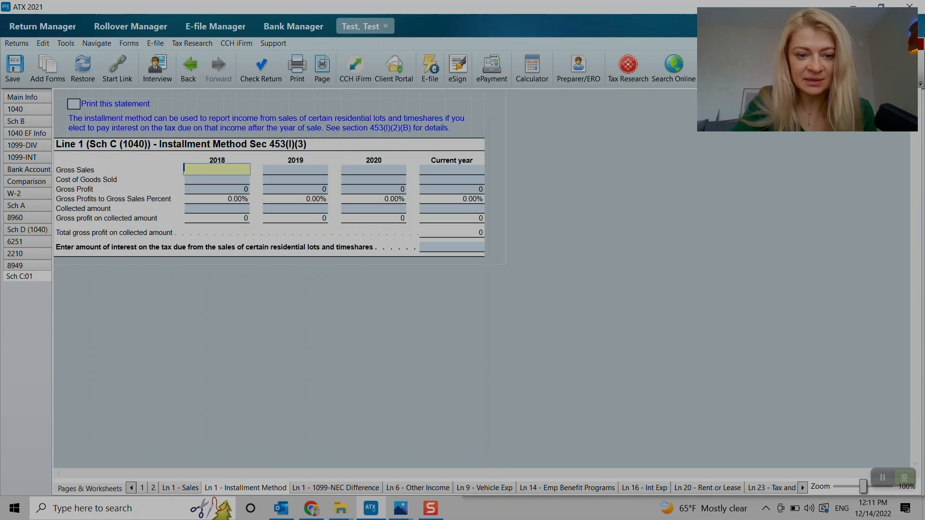
click(418, 487)
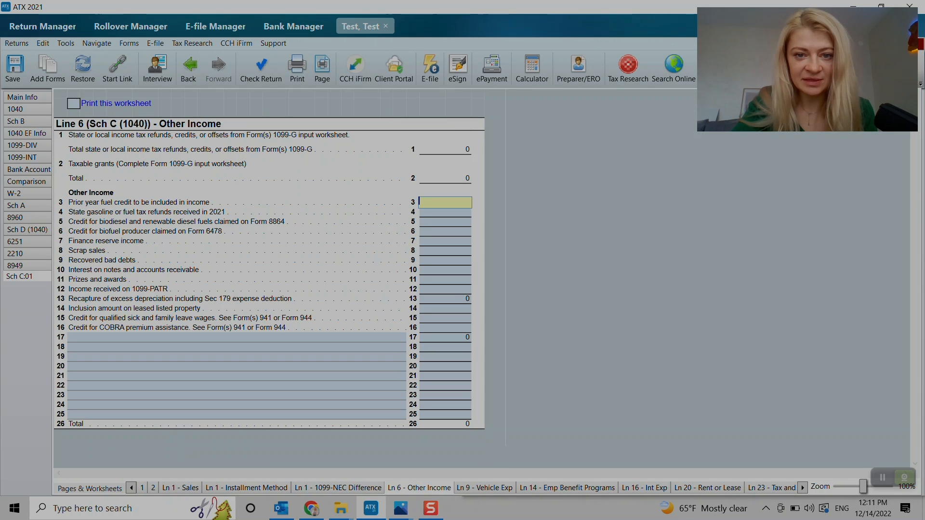
click(566, 487)
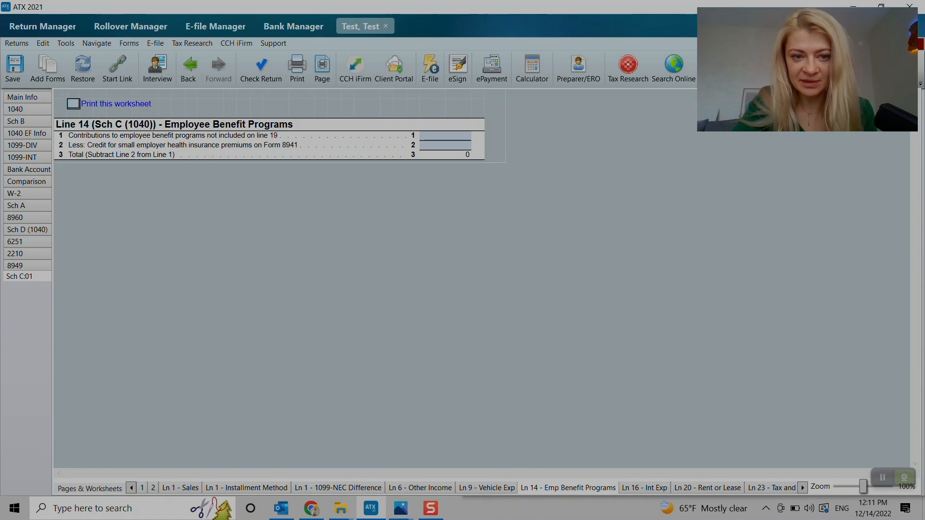
click(486, 487)
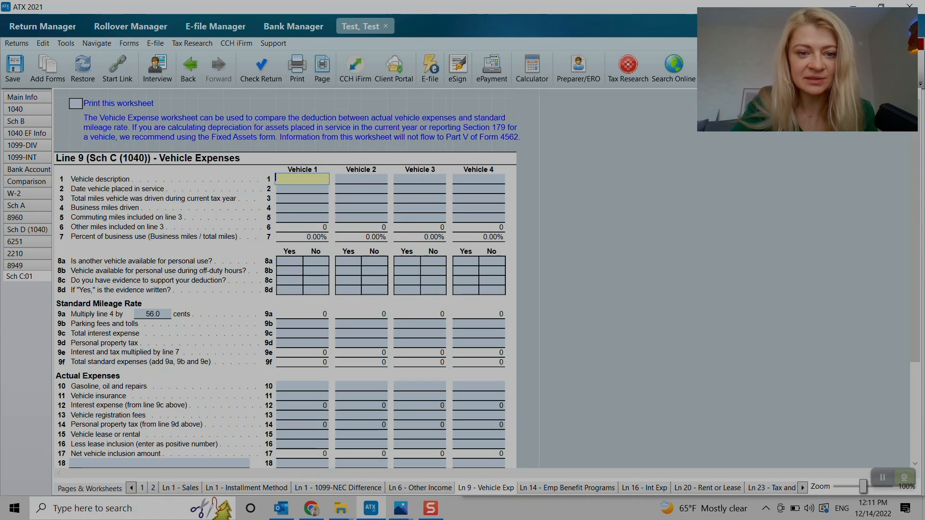
click(302, 208)
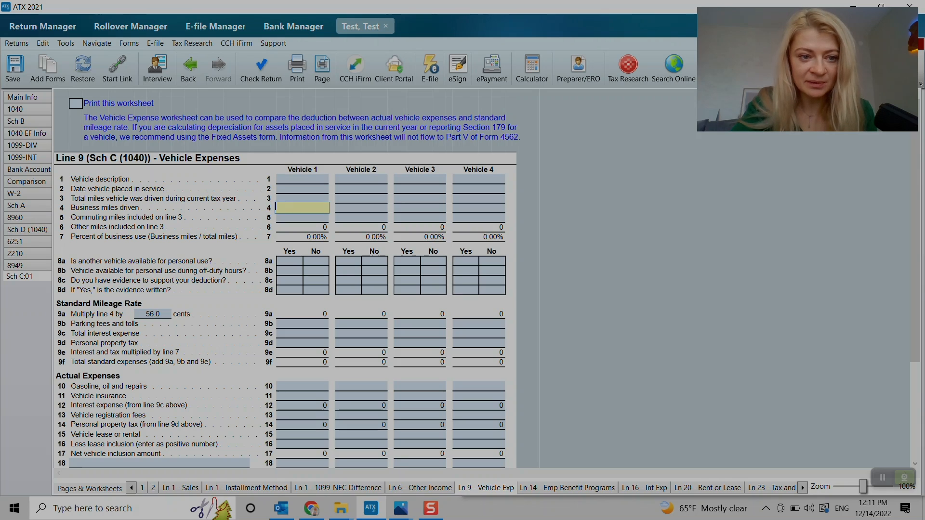
click(302, 227)
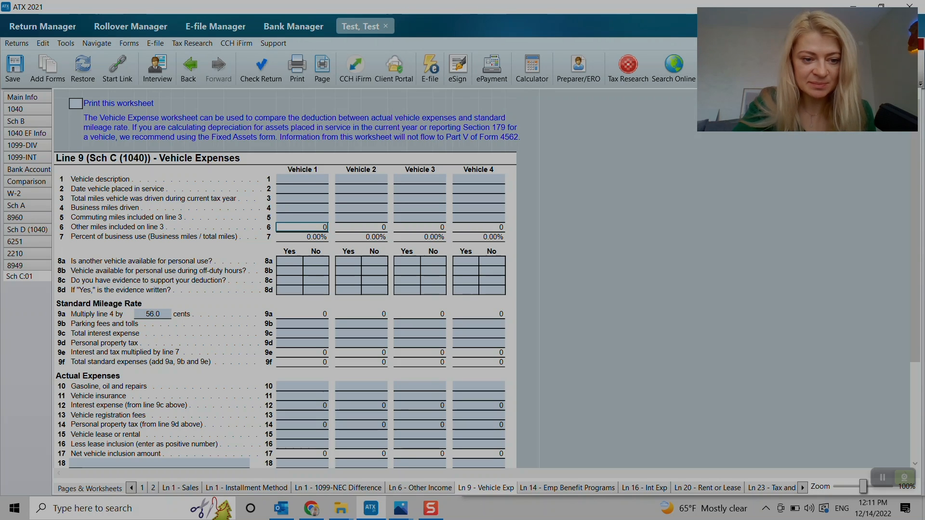
click(567, 488)
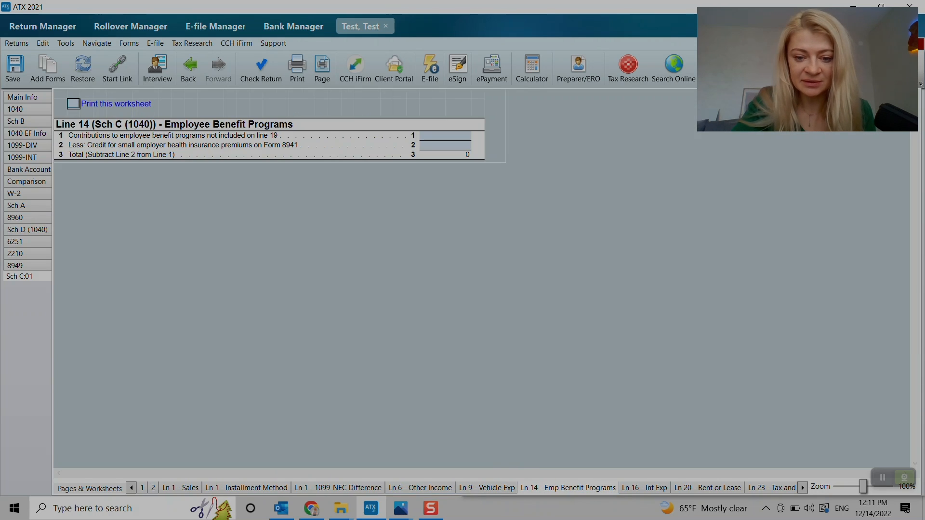
click(644, 487)
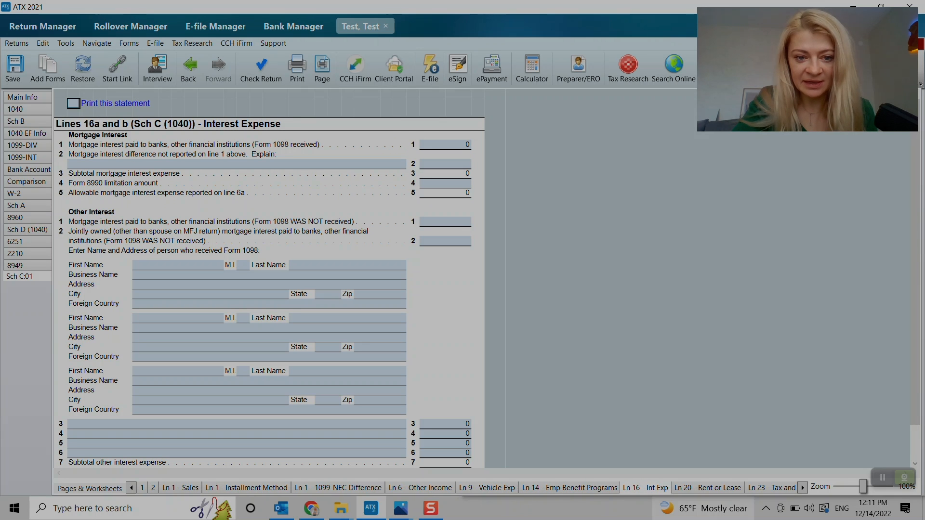
click(719, 487)
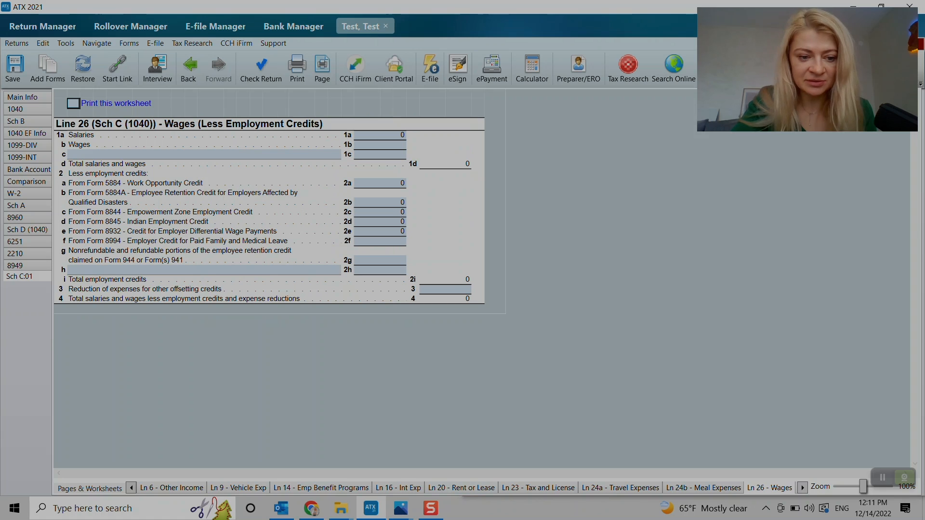
Go to Schedule C page 1 from the Pages & Worksheets list and return to the data sheet.
click(89, 489)
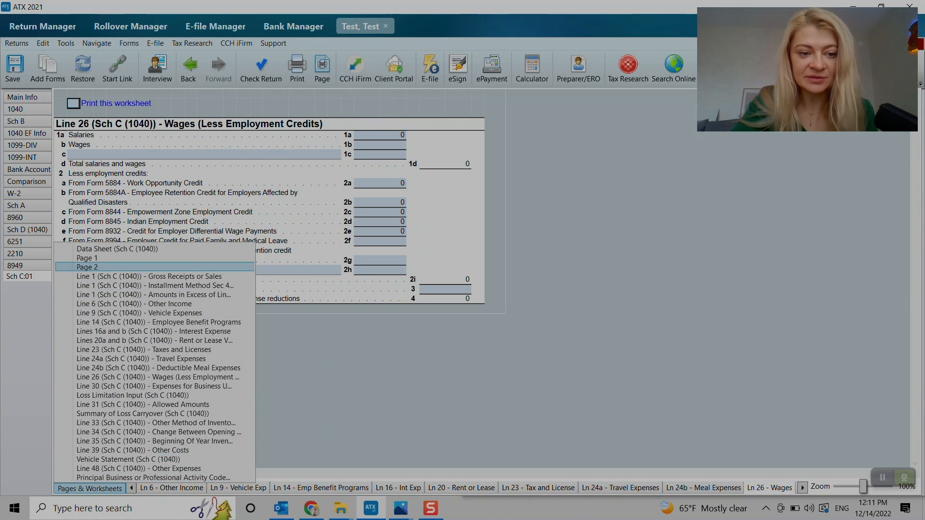
click(86, 259)
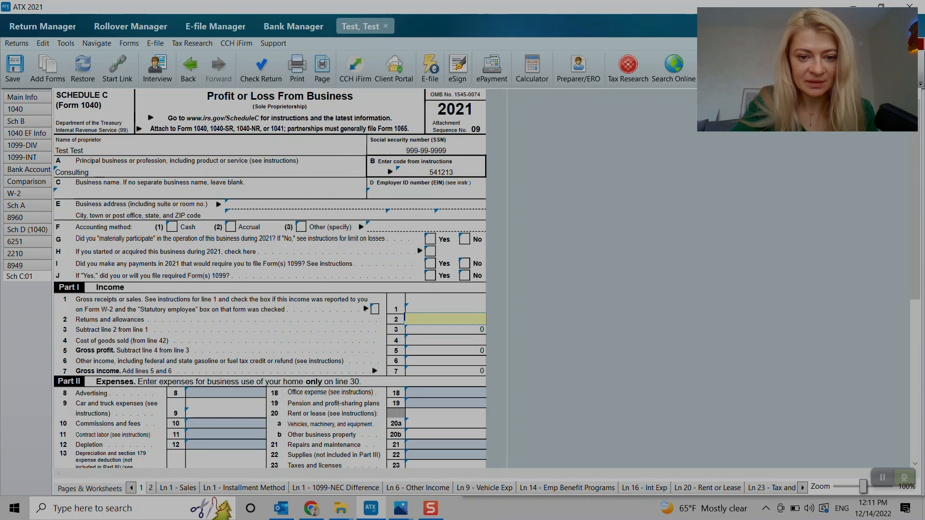
click(445, 309)
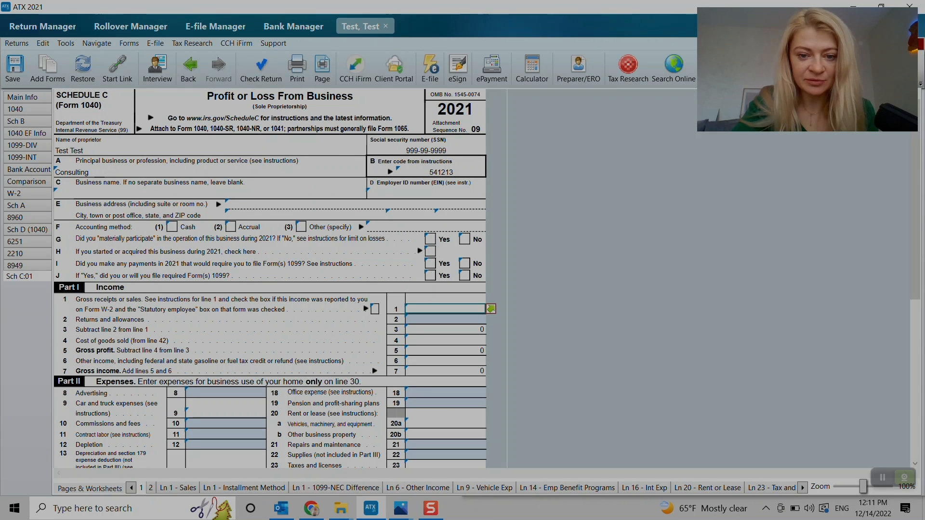
click(446, 319)
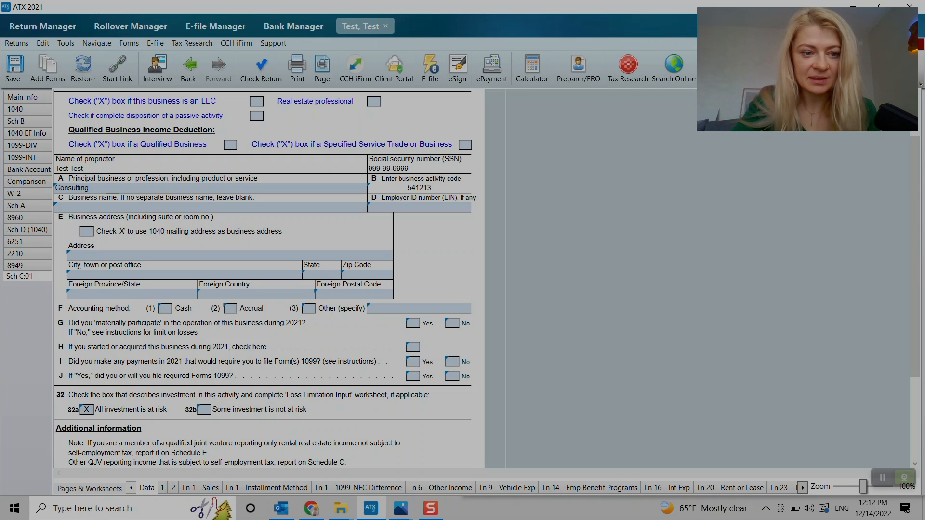
Review the employer ID and business address entries, keeping the 1040 address.
click(419, 207)
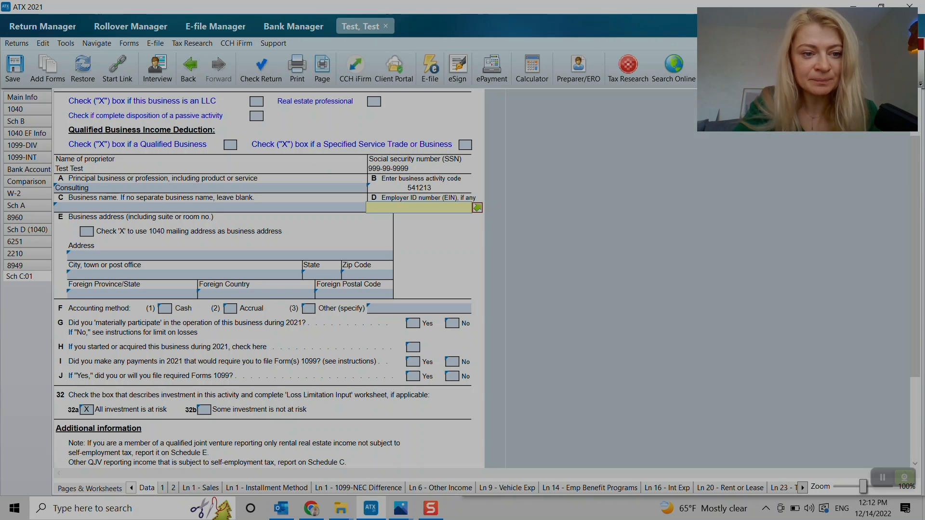
click(230, 254)
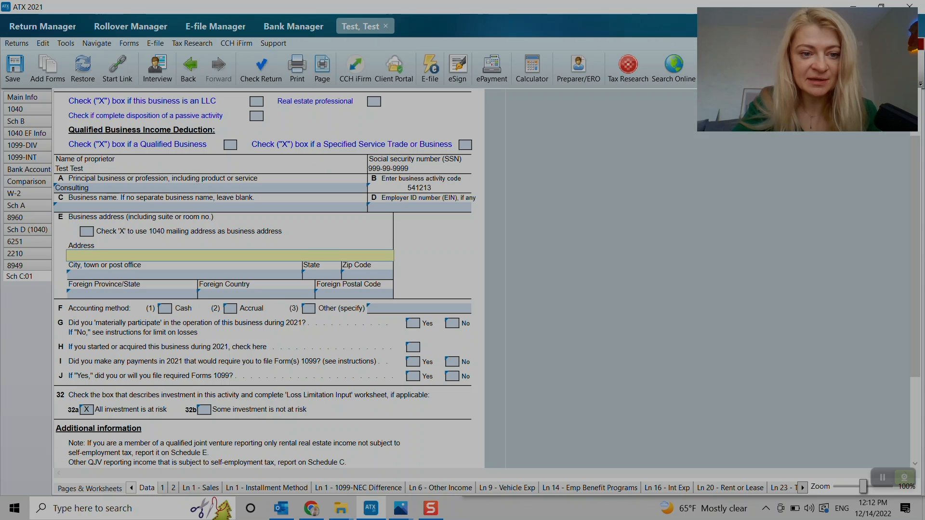
click(85, 230)
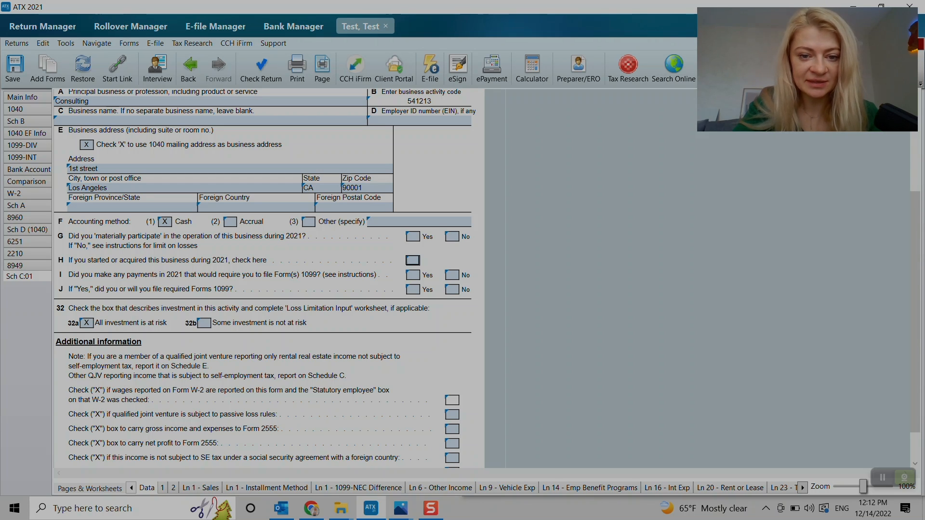
Check box H for a 2021 business start and answer Yes to both Form 1099 questions I and J.
click(412, 260)
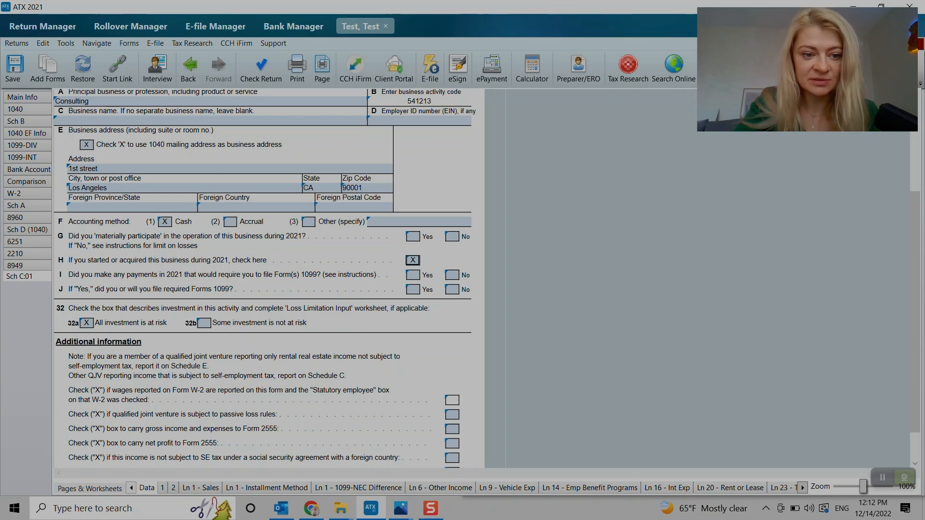
click(413, 275)
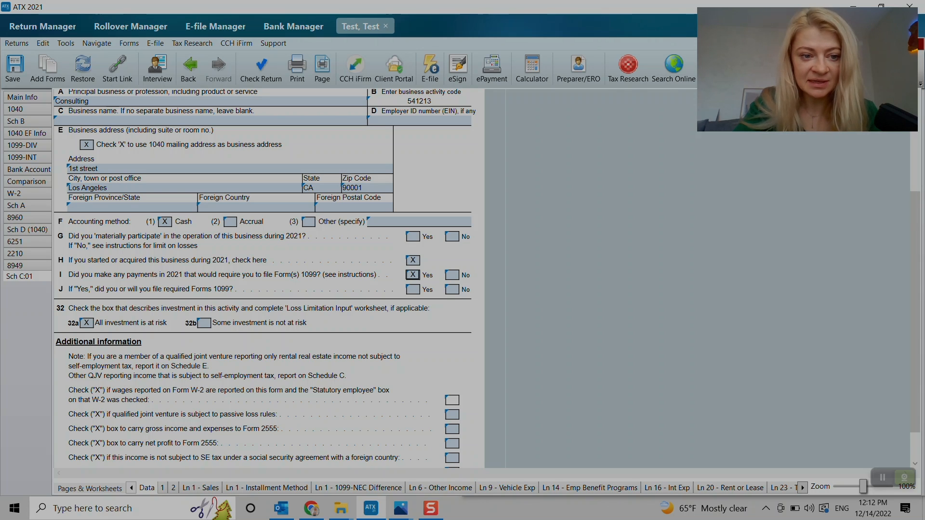
click(414, 289)
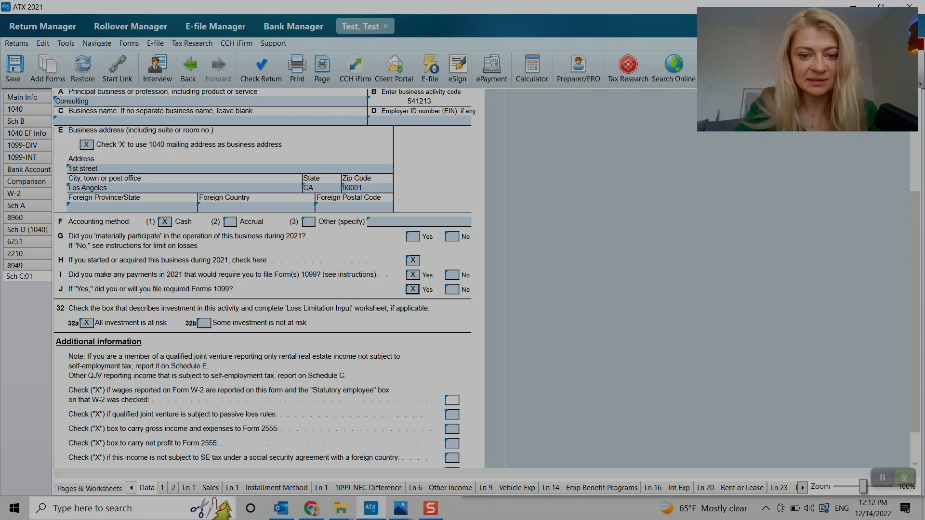
scroll(down, 3)
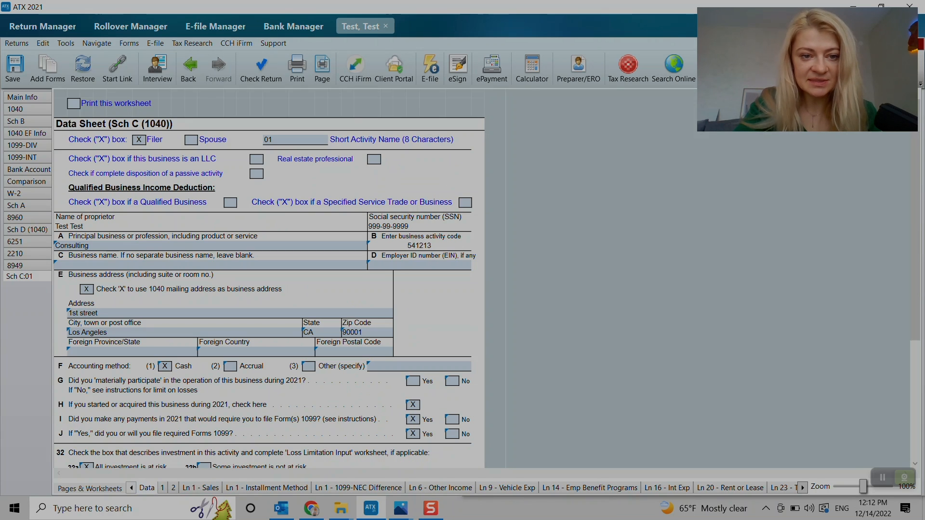
scroll(down, 3)
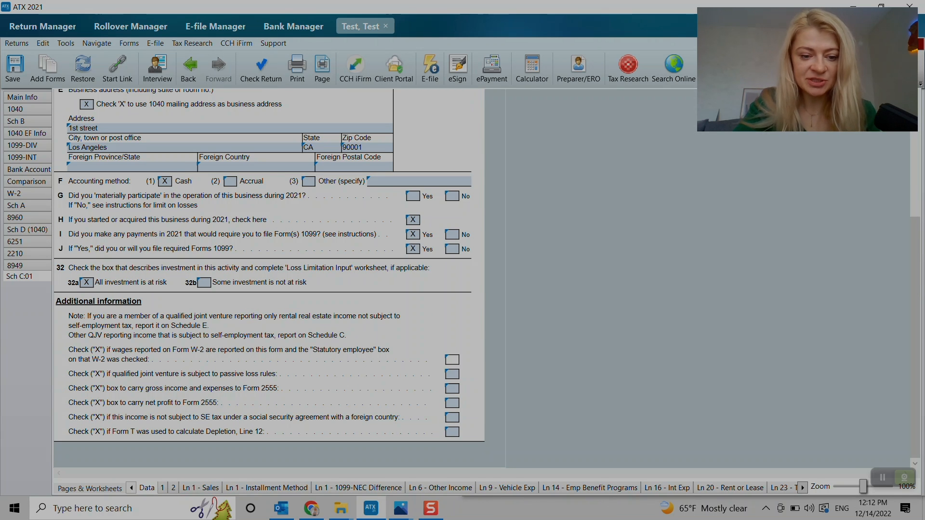
scroll(up, 3)
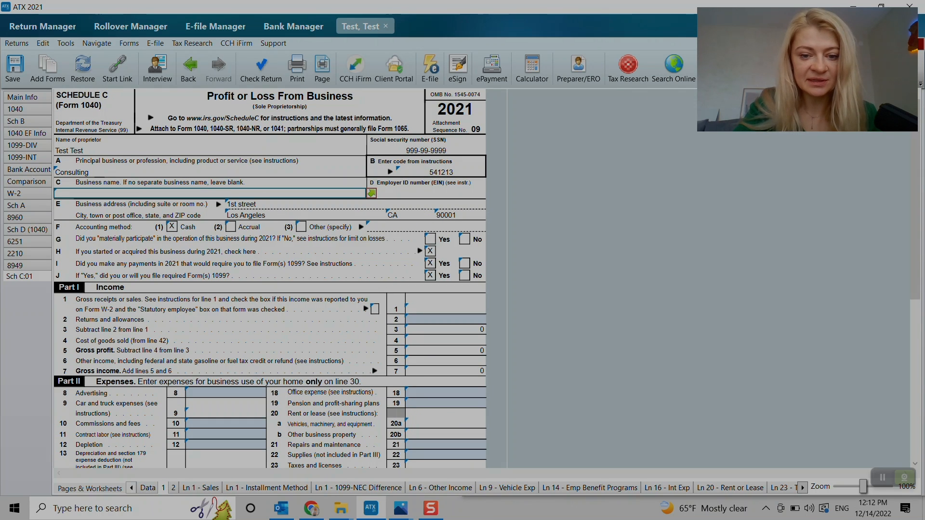
Enter 100 on line 8 Advertising, producing a 100 tentative loss.
click(439, 319)
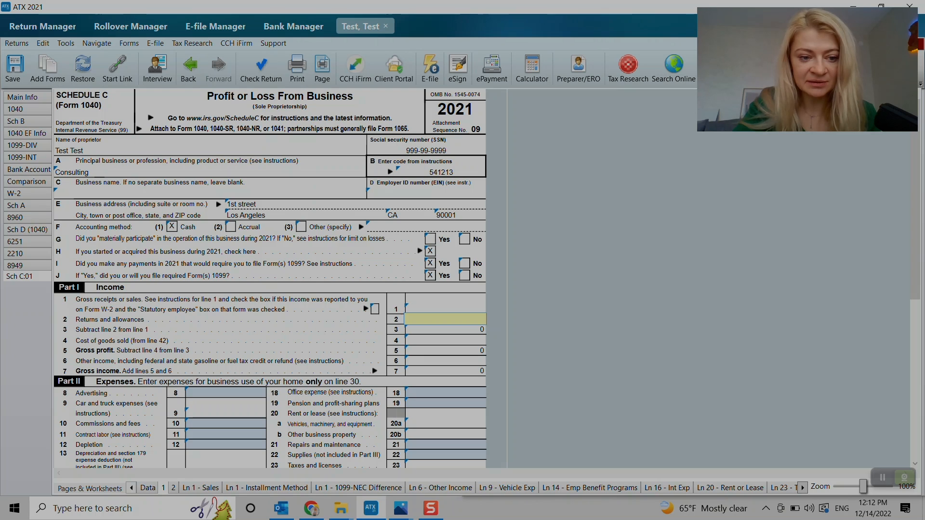
text(100)
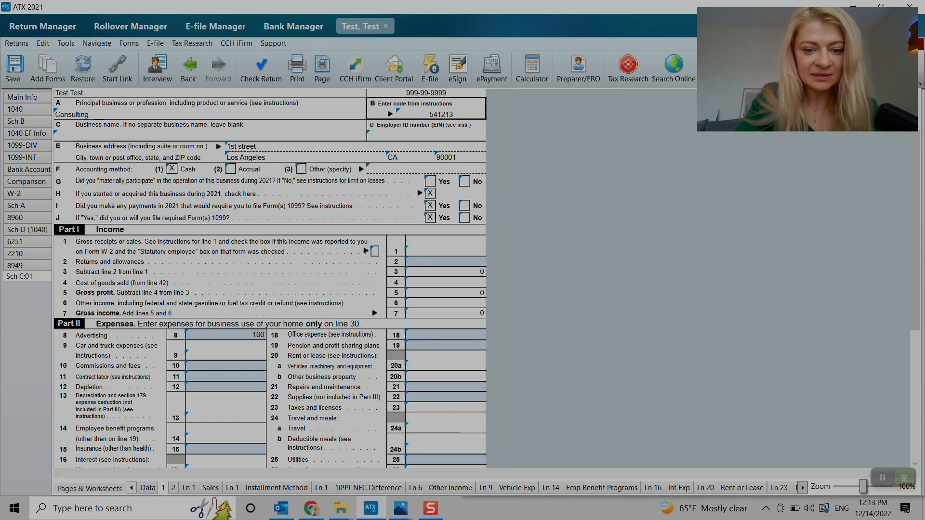
scroll(down, 3)
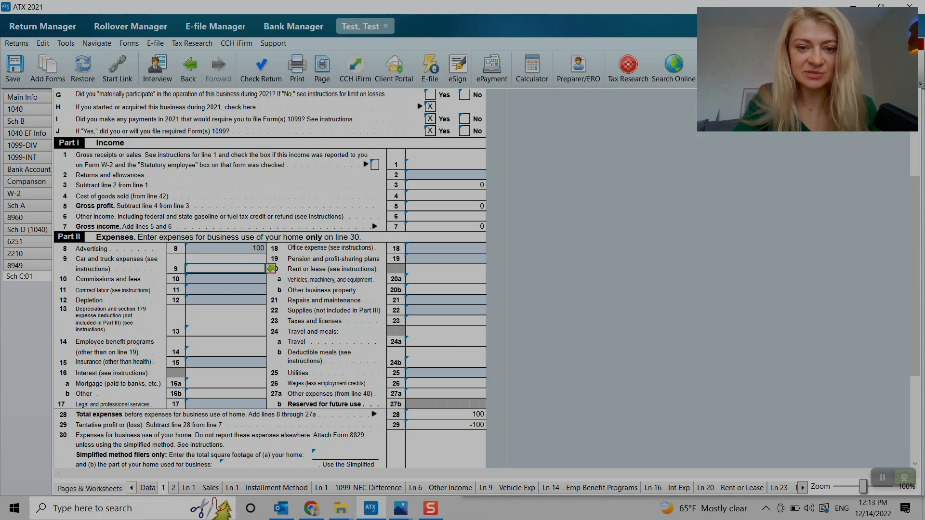
scroll(up, 3)
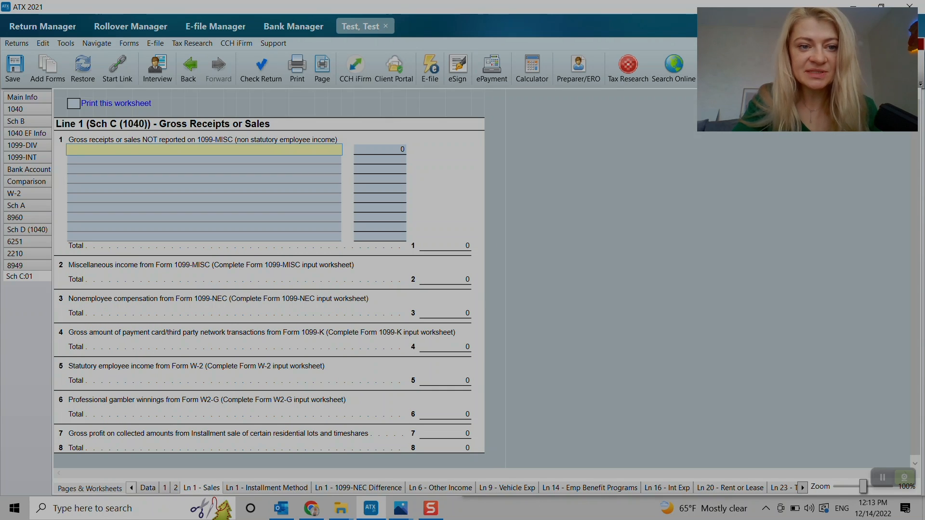
Record 200 in the first gross receipts row and add a 1099-MISC form from line 2.
click(380, 148)
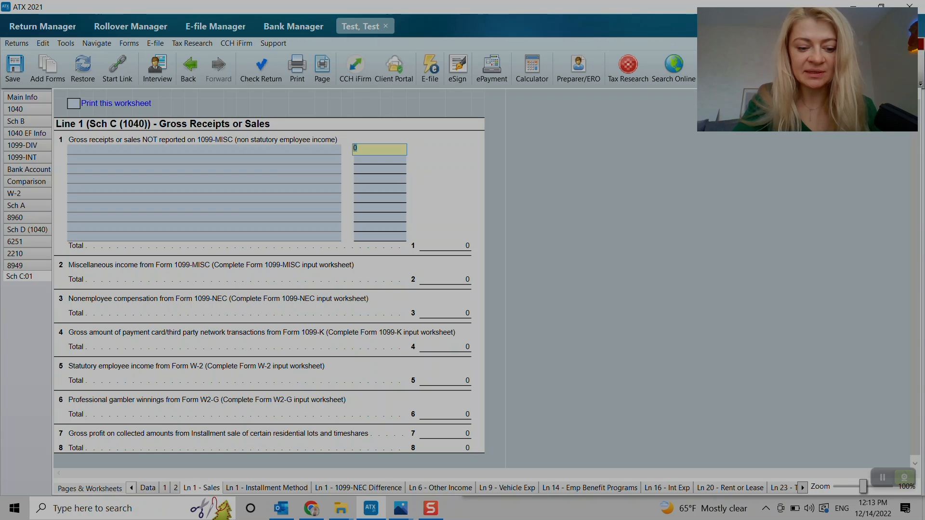
text(200)
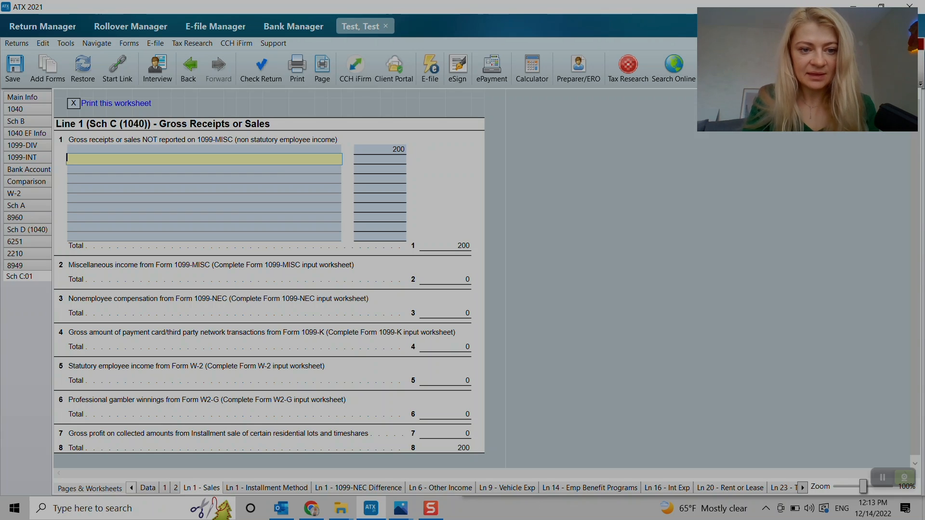
click(444, 279)
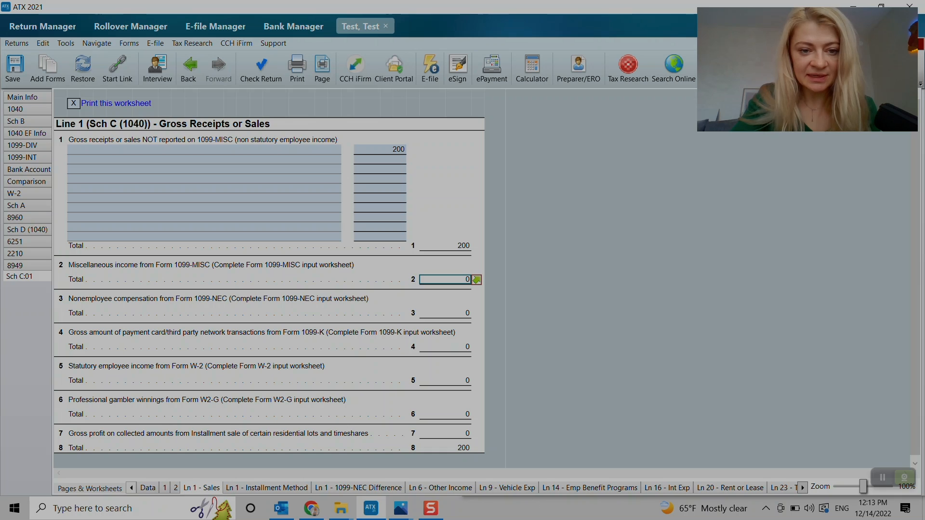
mouse_move(475, 279)
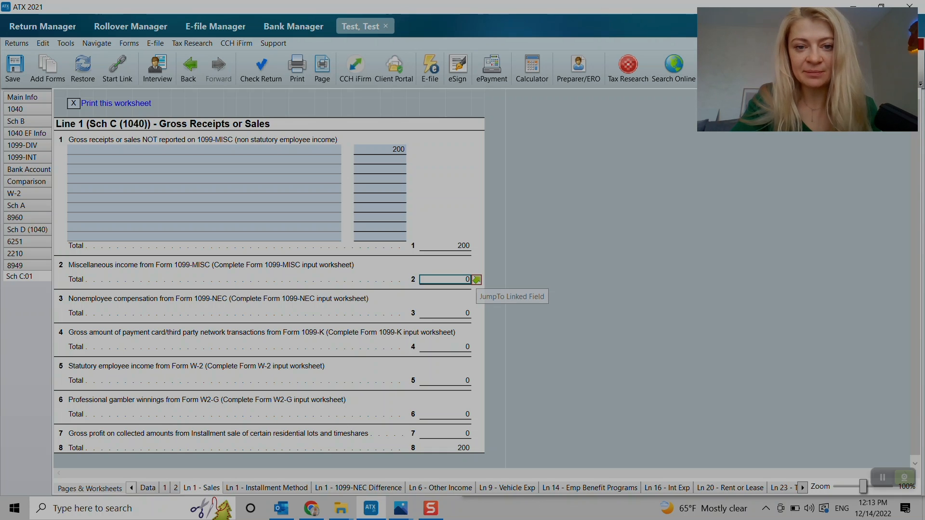
click(475, 279)
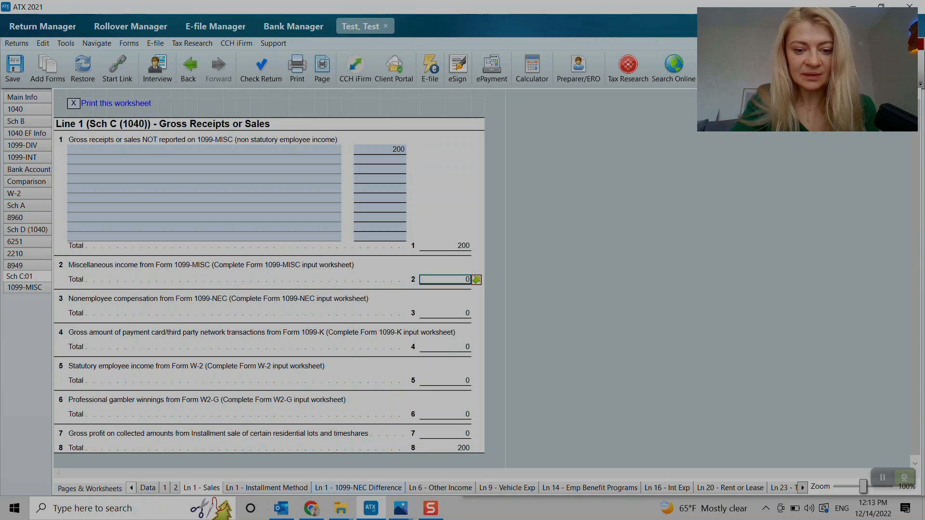
click(441, 488)
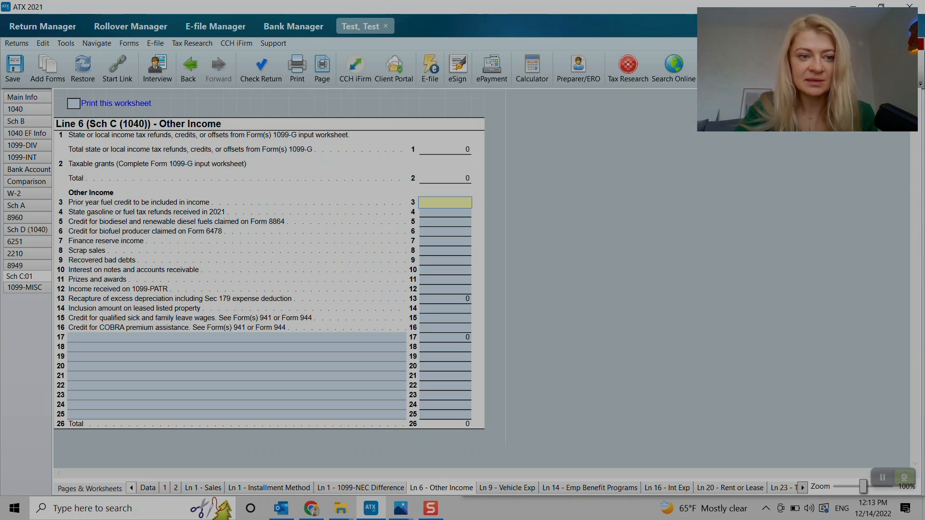
Add an Other Income description with its amount on the first blank line 17 row.
click(444, 203)
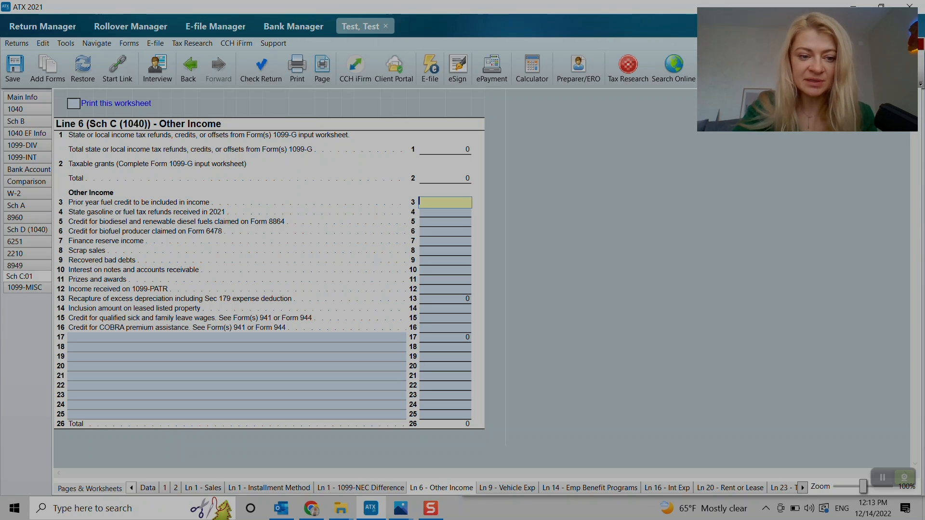
click(236, 337)
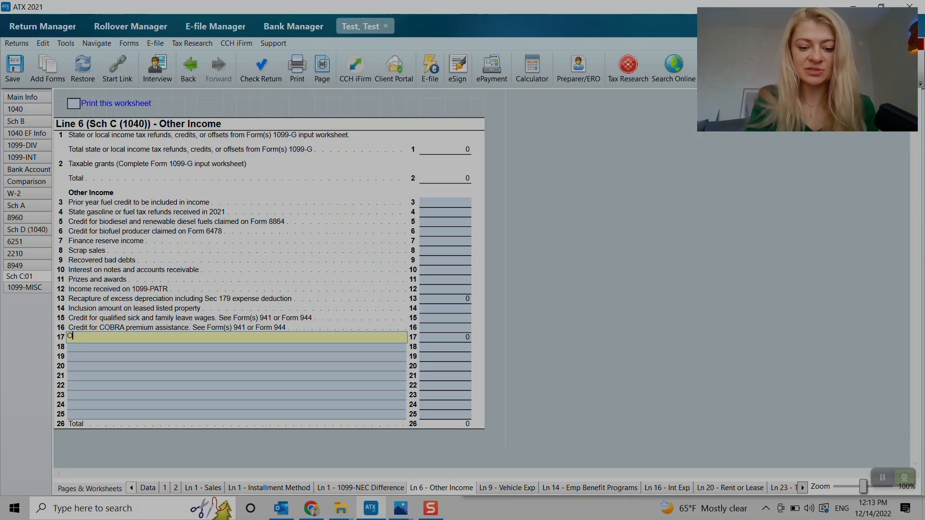
text(ther Income)
click(445, 337)
text(10)
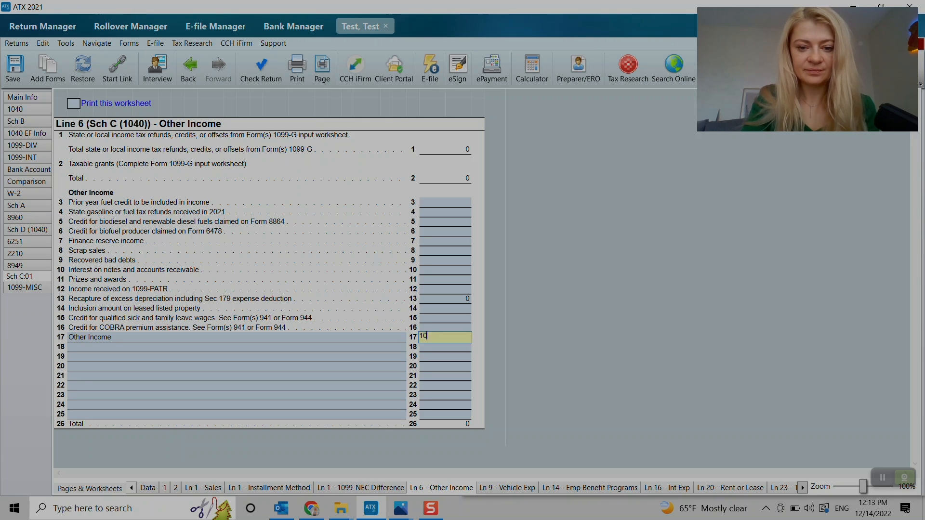
click(507, 487)
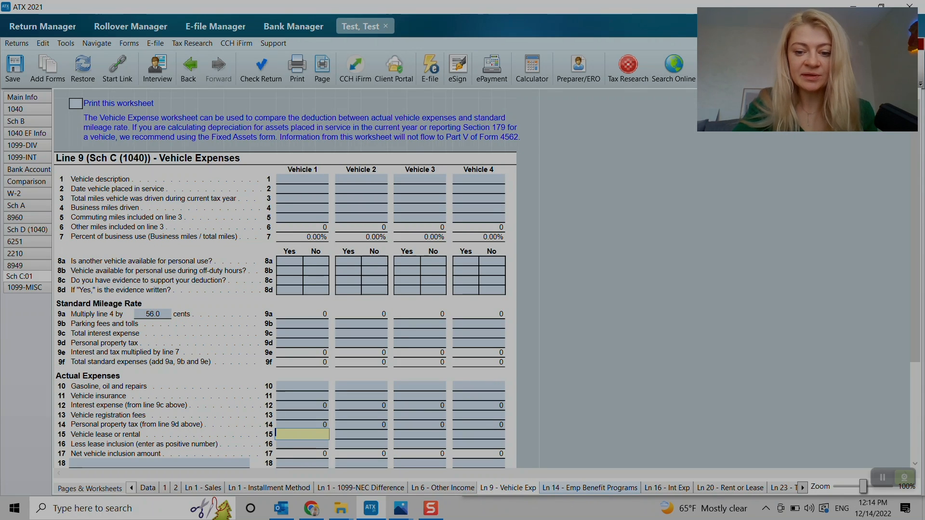
Page through the Ln 14, 16, 20, 23, 24a, 24b, 26 and 30 worksheets, checking the vehicle property tax line.
click(589, 487)
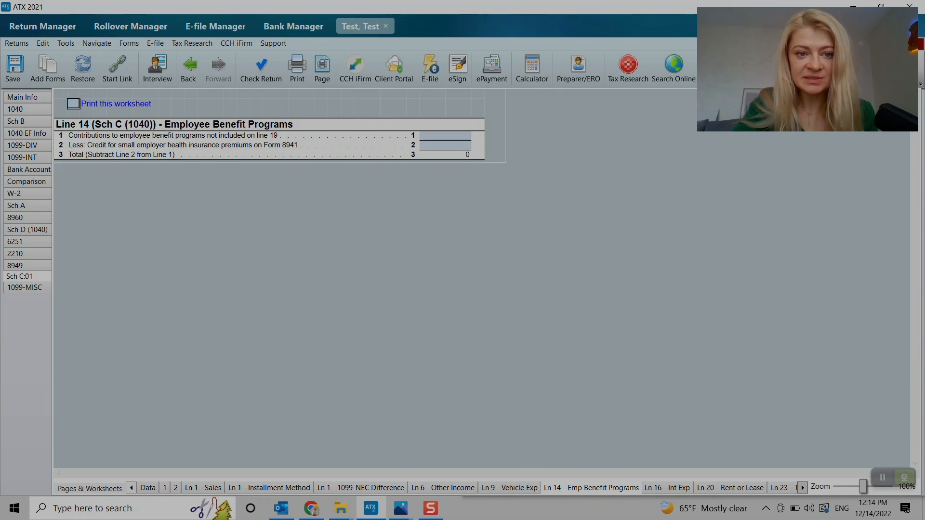
click(668, 488)
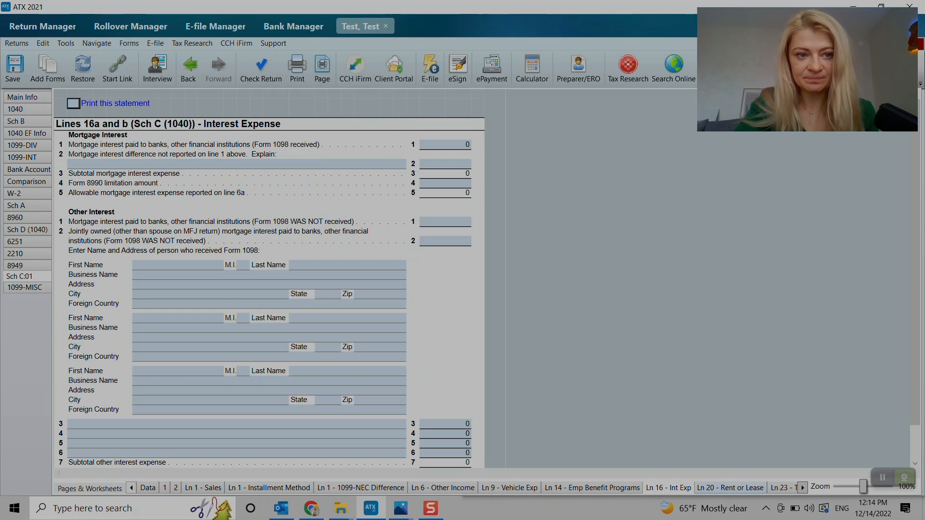
scroll(down, 3)
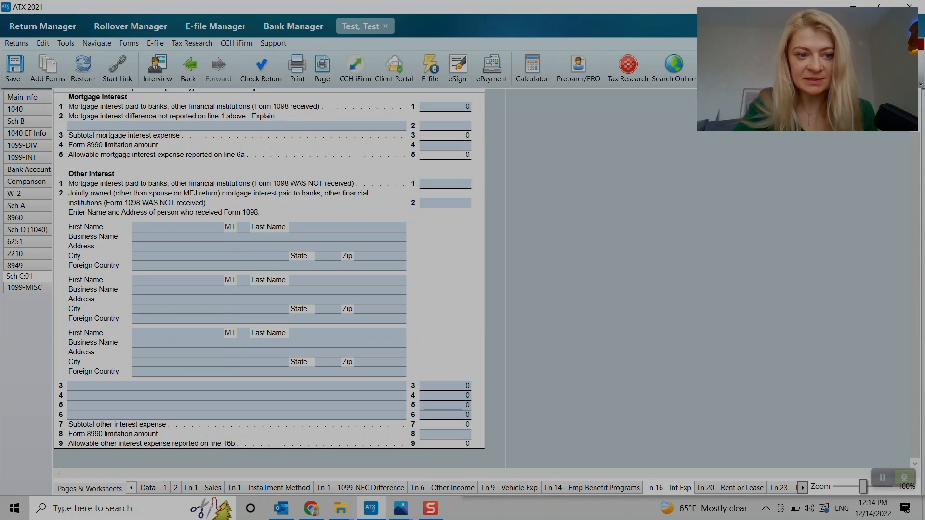
click(731, 488)
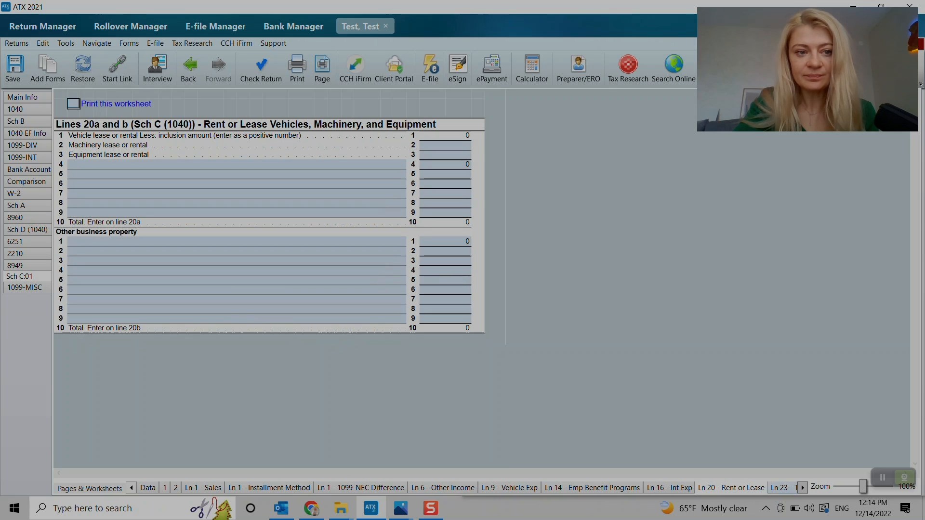
click(444, 144)
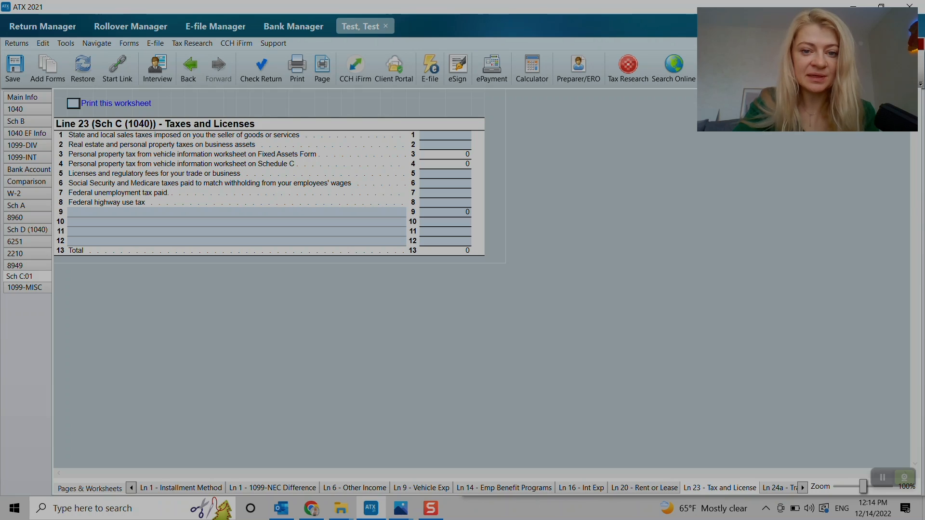
click(445, 164)
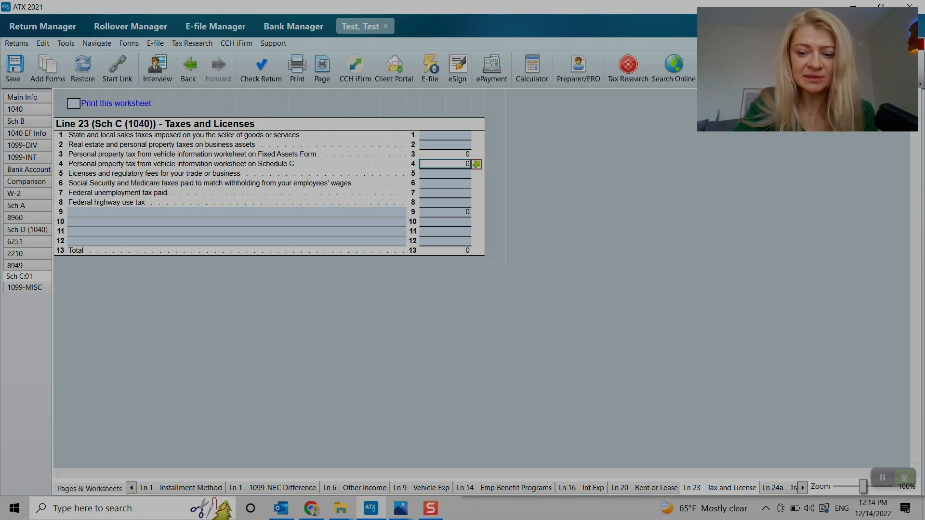
click(781, 488)
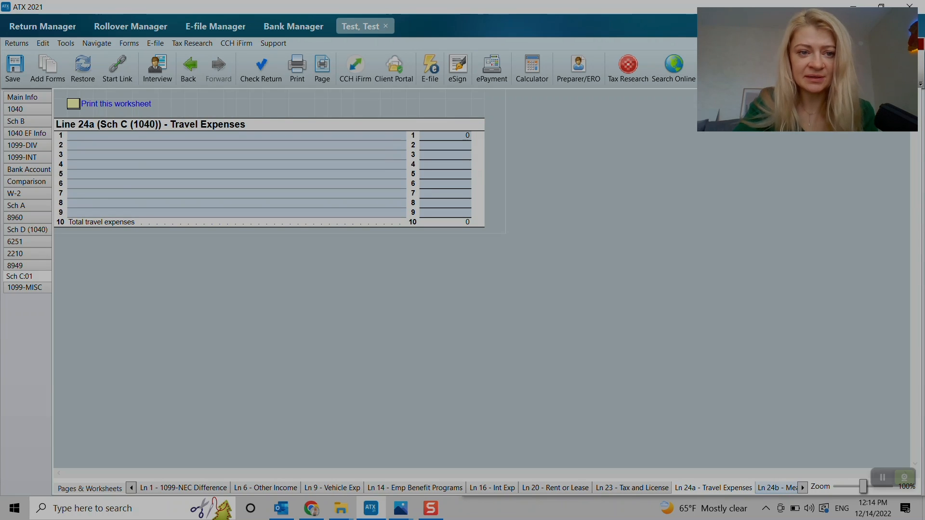
click(778, 487)
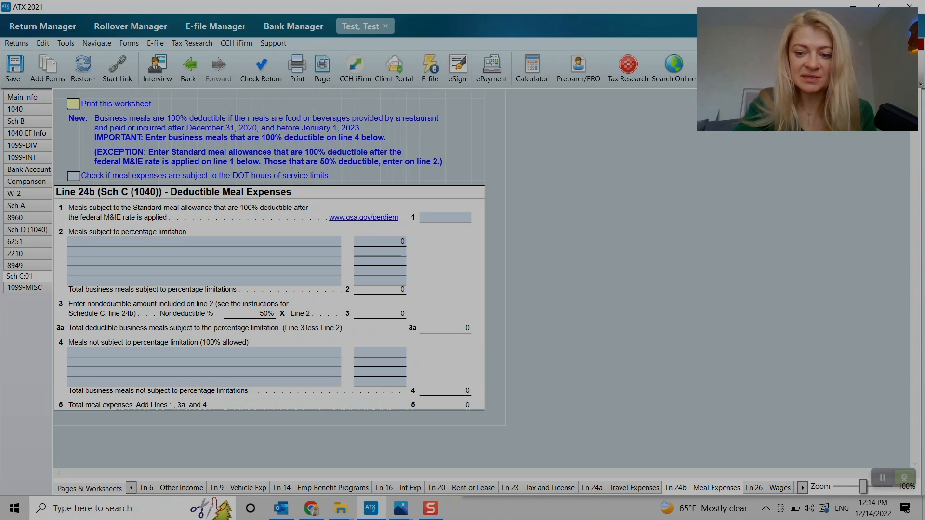
click(769, 488)
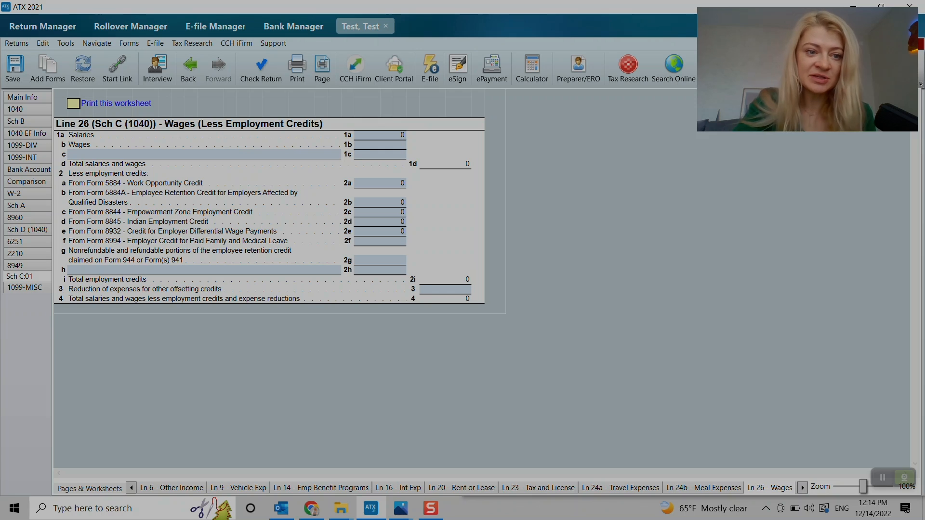
click(802, 487)
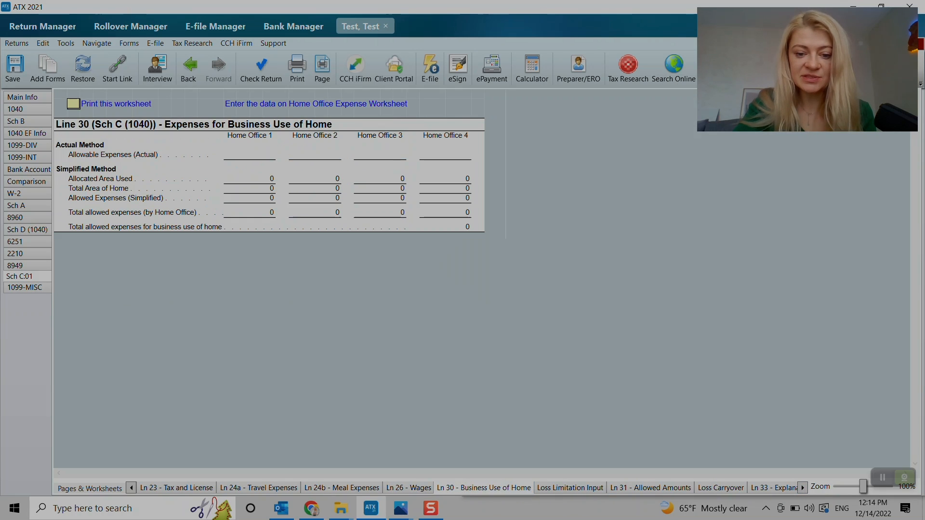
Review Home Office 1 expenses, the Ln 31, Vehicle Statement and Bus Codes worksheets, returning to Schedule C with $110 profit.
click(248, 154)
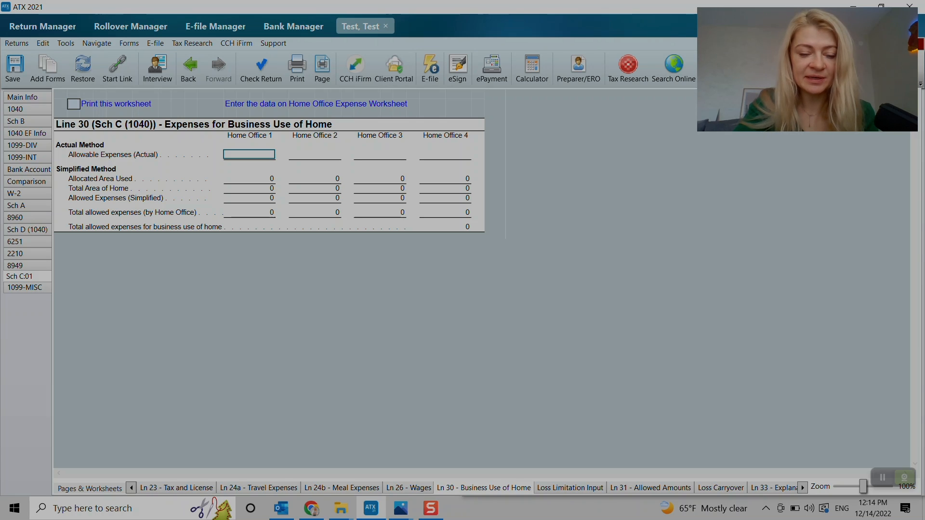
click(249, 212)
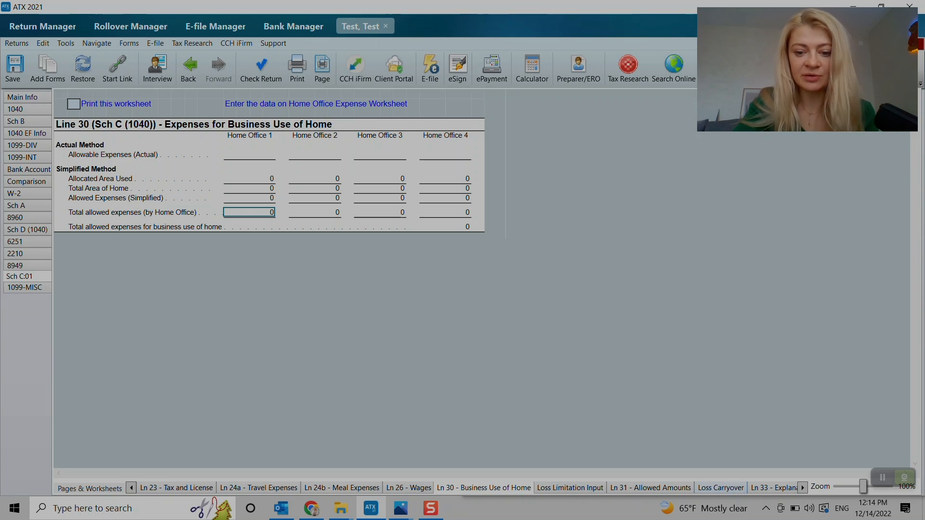
click(650, 488)
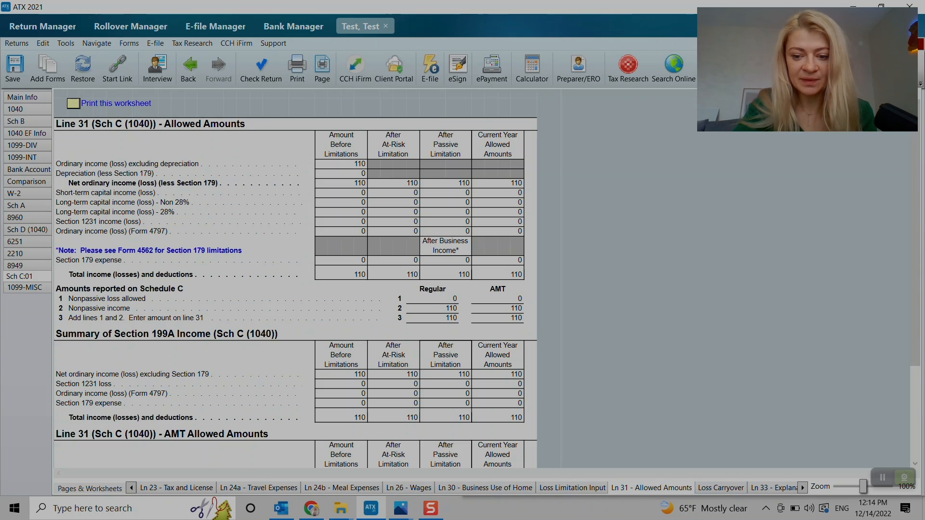
click(721, 487)
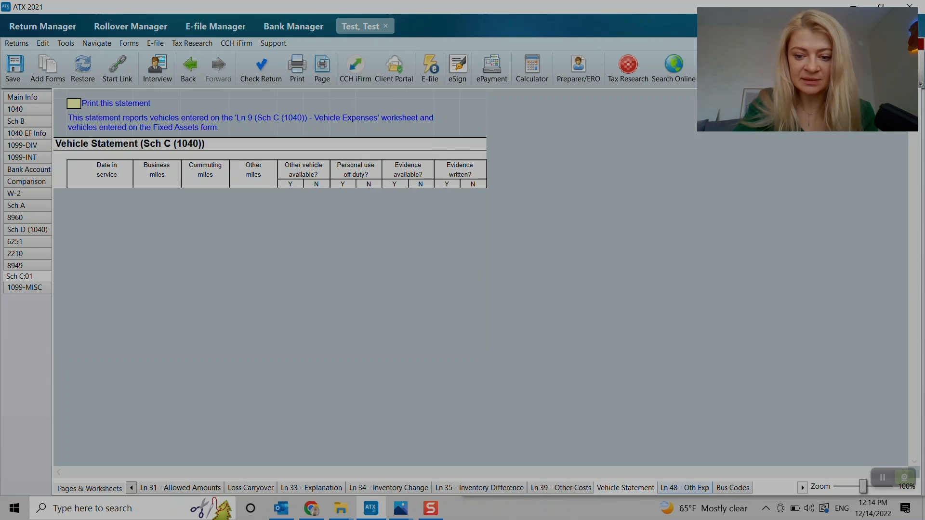
click(733, 488)
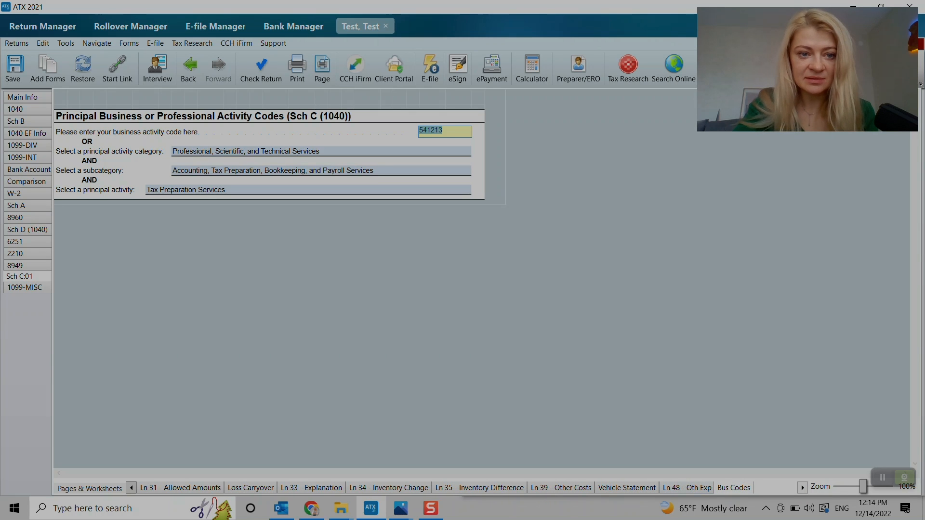
click(89, 488)
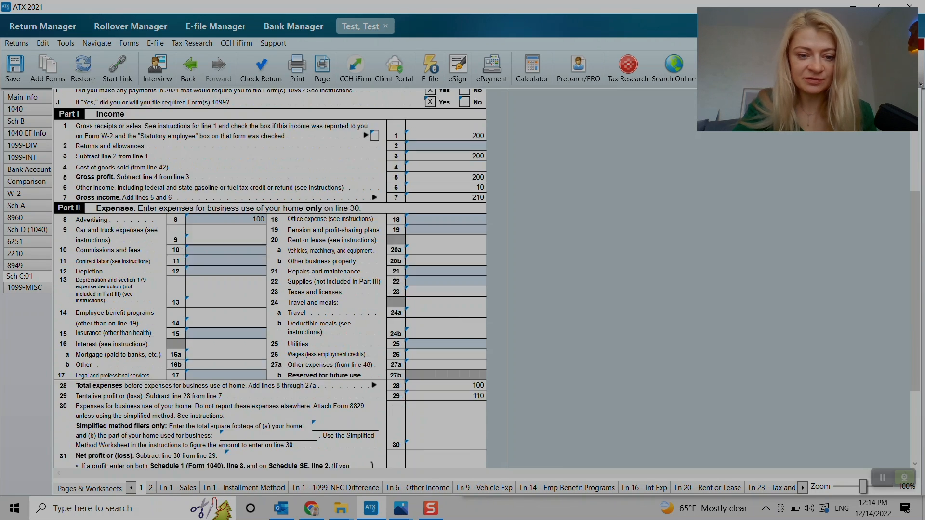
Add a Home Office Expense worksheet from the Jump To list on Schedule C line 30.
scroll(down, 3)
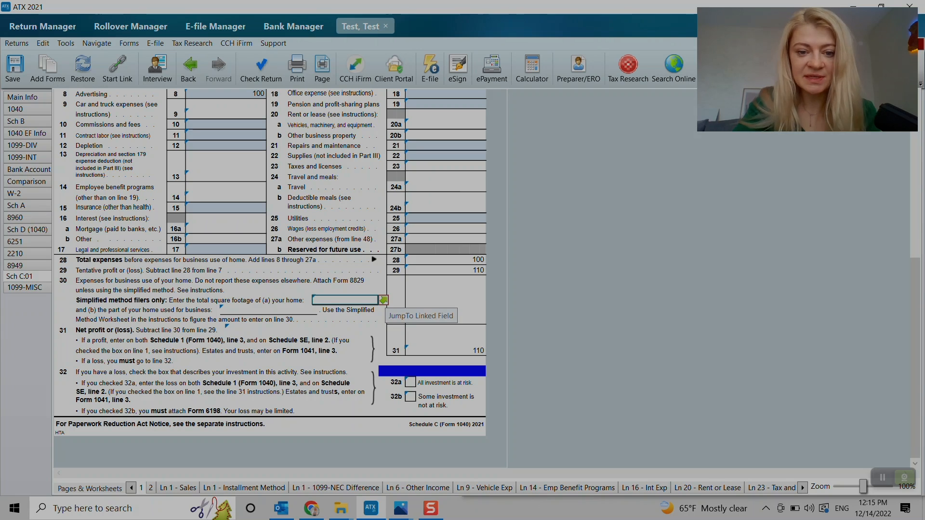
click(383, 301)
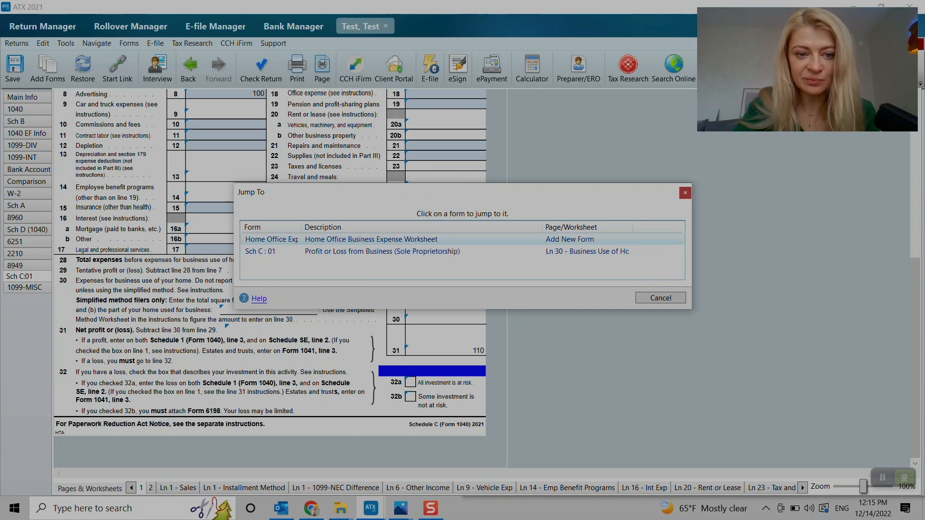
click(659, 297)
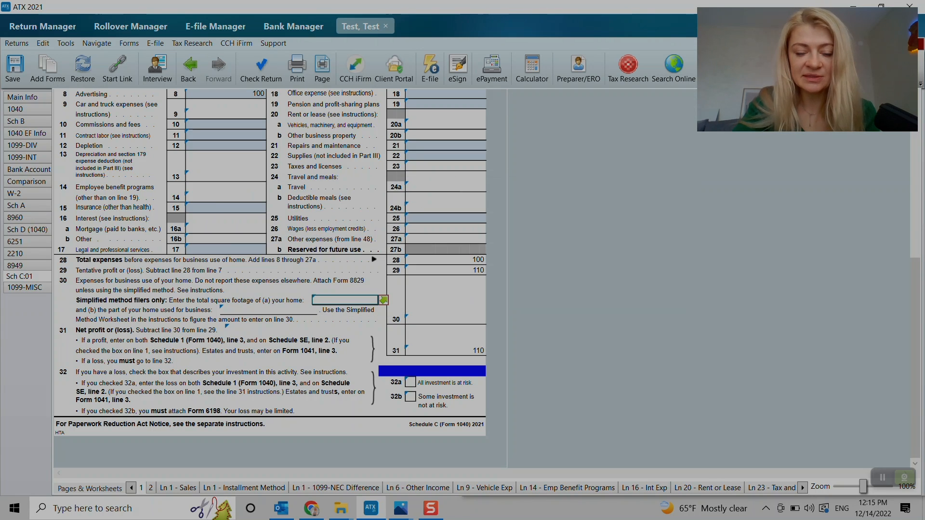
click(383, 300)
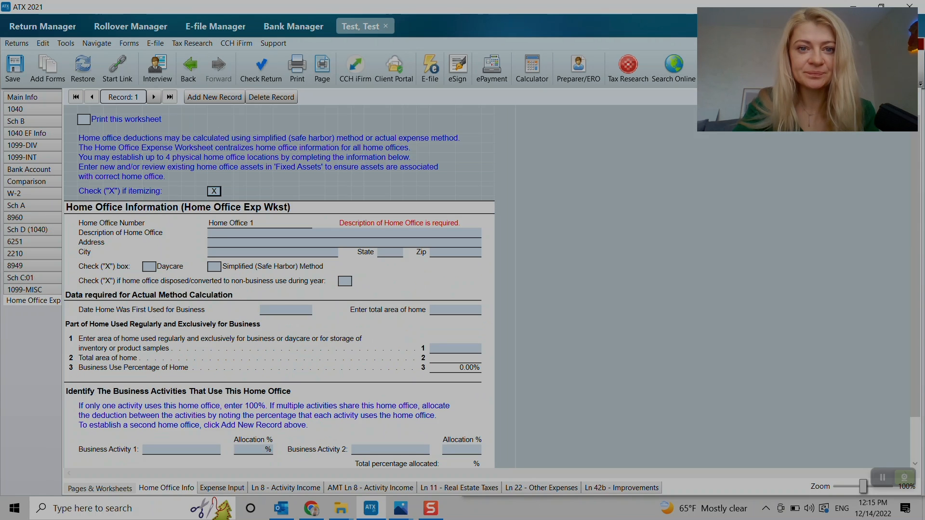
Confirm the worksheet's Ln 8 activity income of 110, then return to Sch C:01.
click(343, 232)
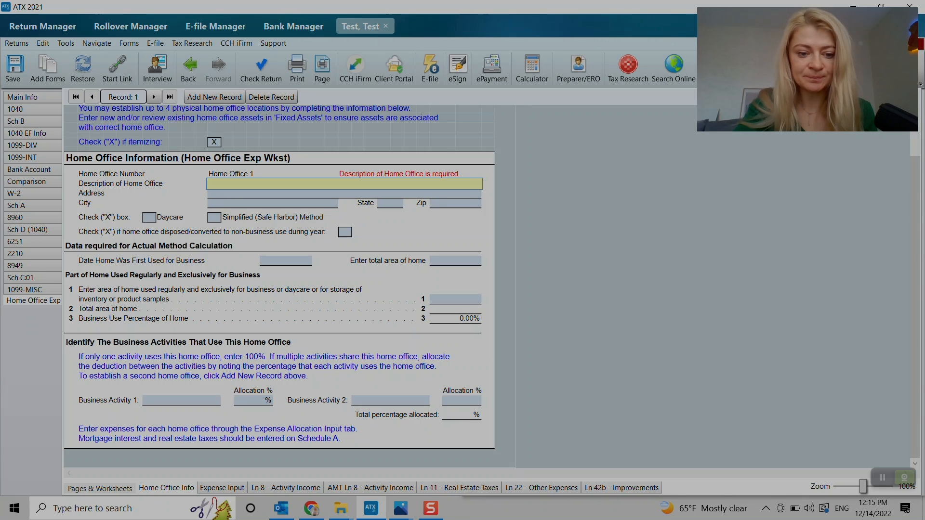
click(286, 488)
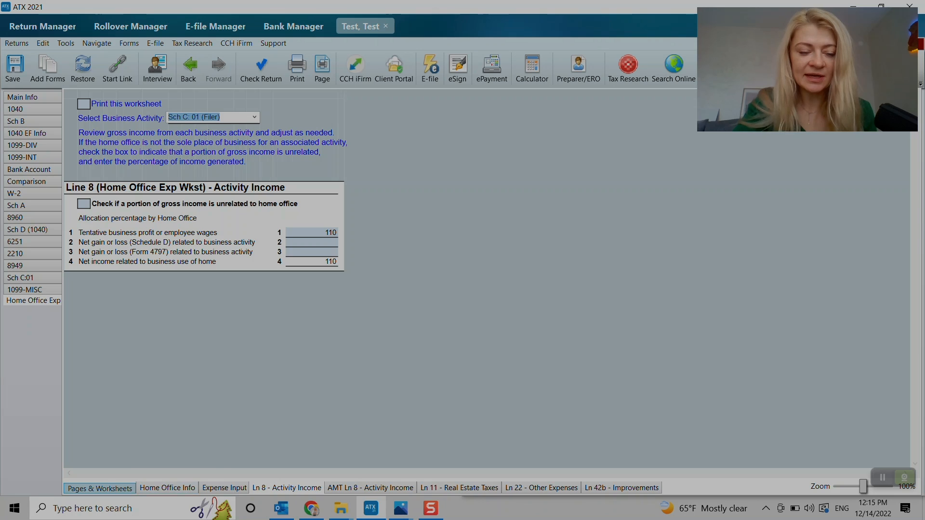
click(99, 488)
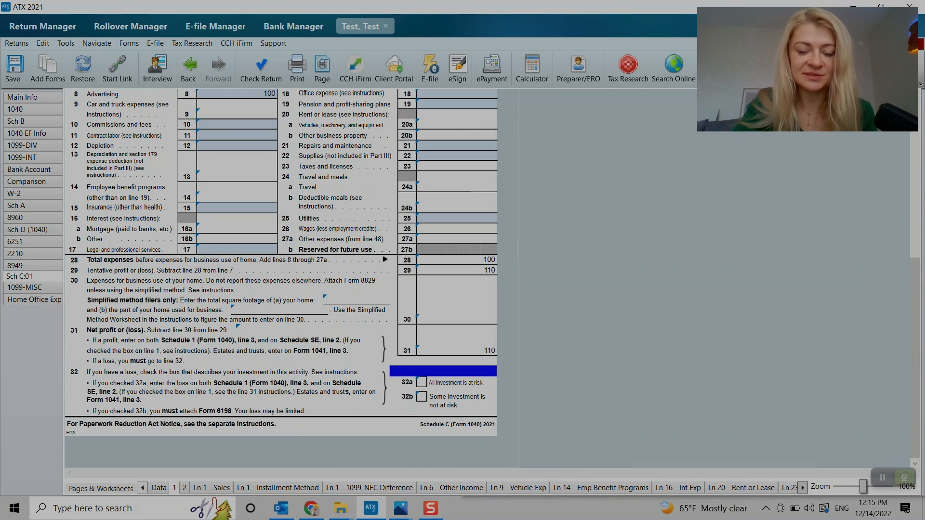
Add a new Fixed Assets form linked to line 13 depreciation and bring up its asset entry screen.
scroll(up, 3)
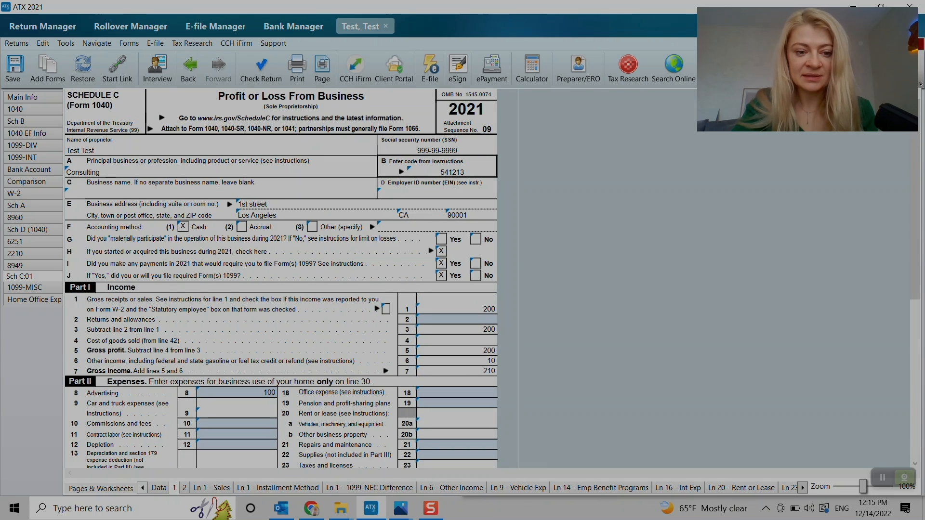
scroll(down, 3)
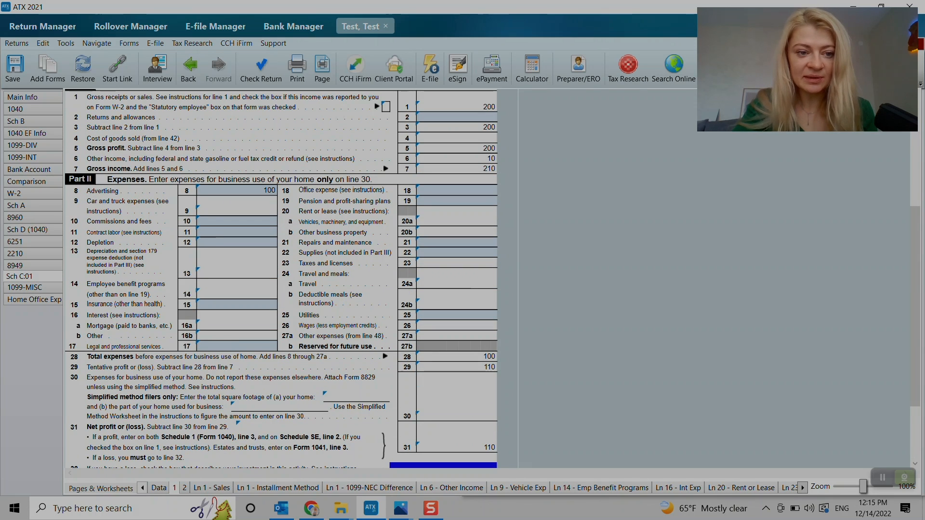
click(236, 273)
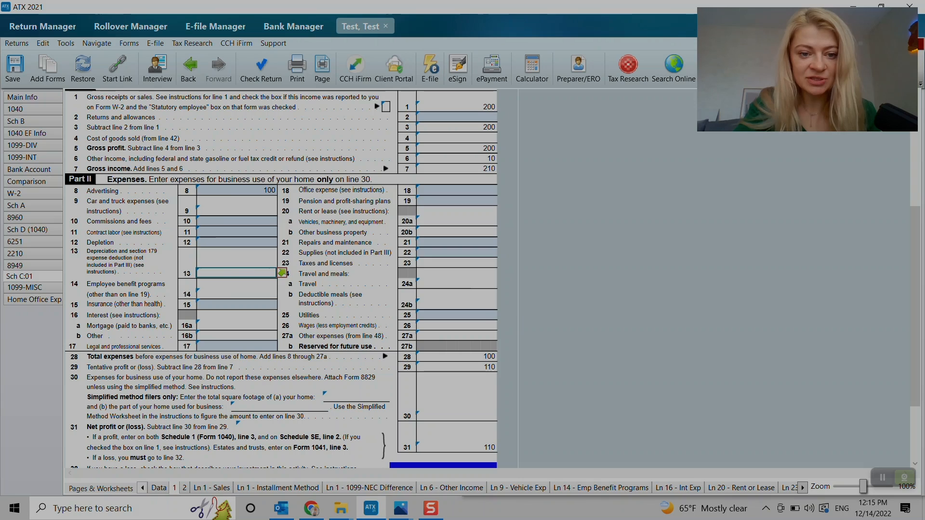
click(282, 272)
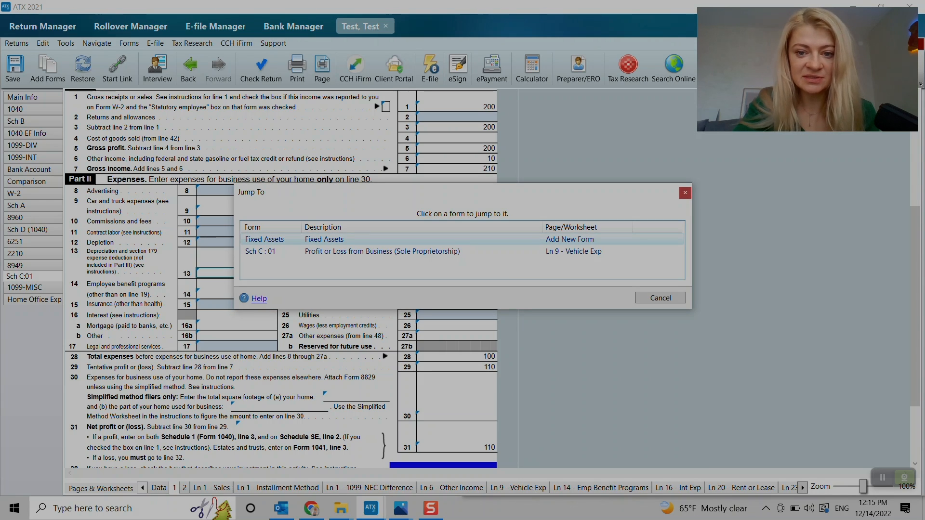
click(659, 297)
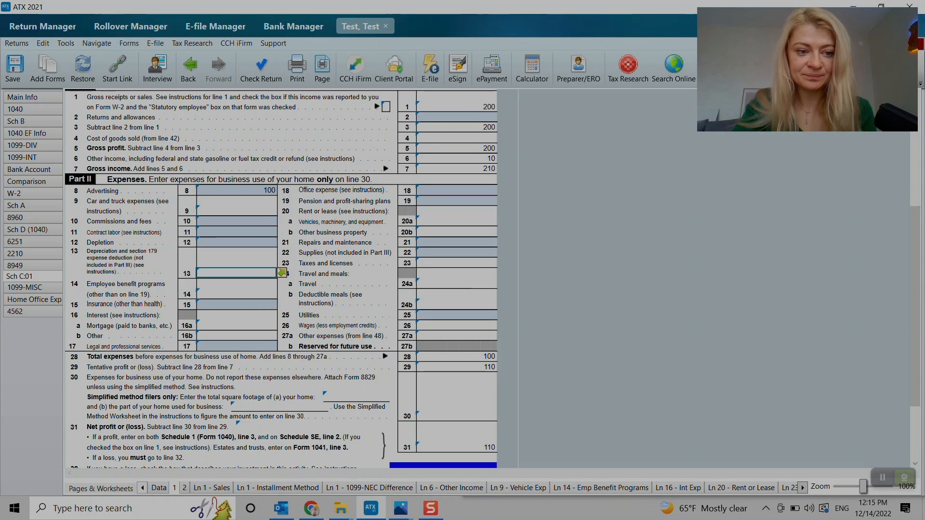
click(25, 324)
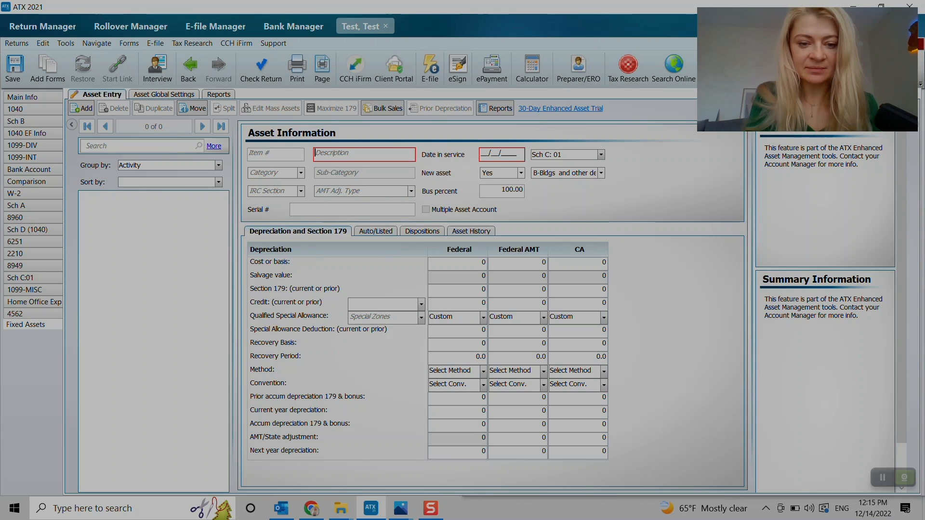
Enter 'asset 1' with its date in service, category F-Furn and equip, sub-category 5-yr Computers.
text(asset)
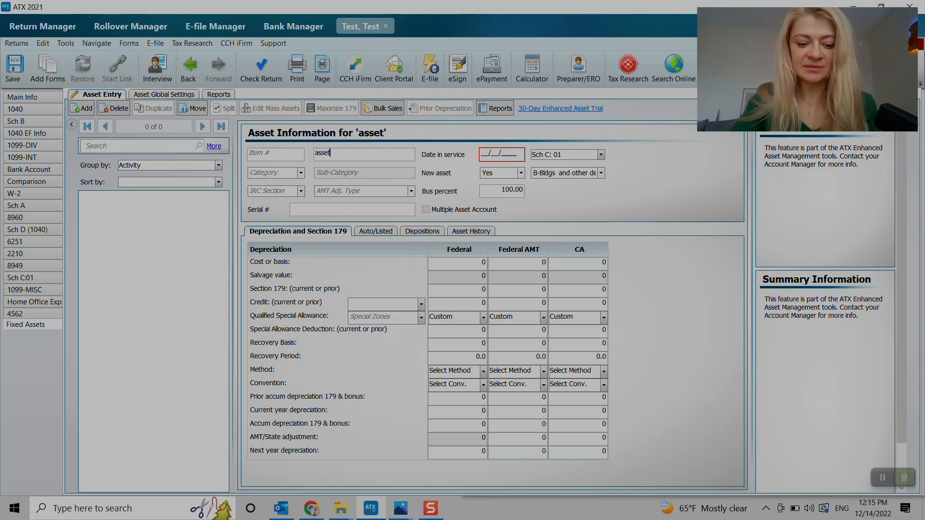
text(1)
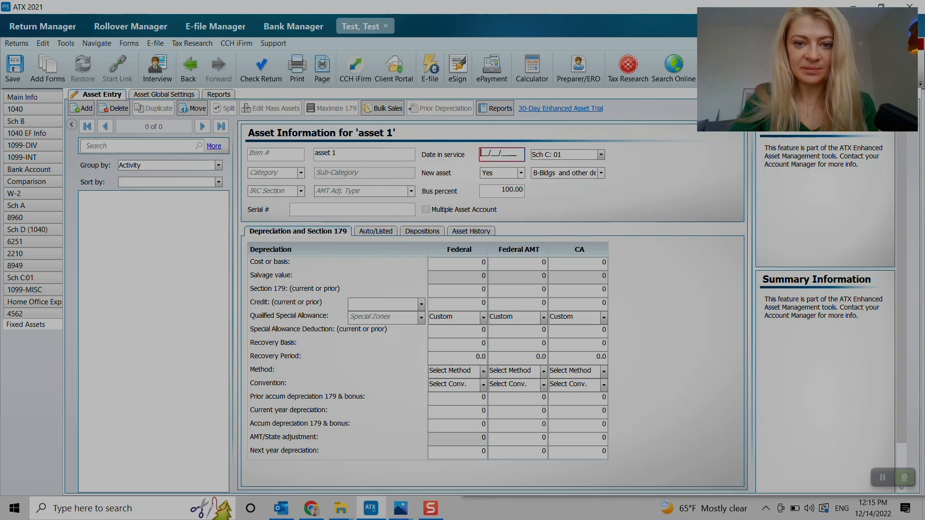
text(01/01/2024)
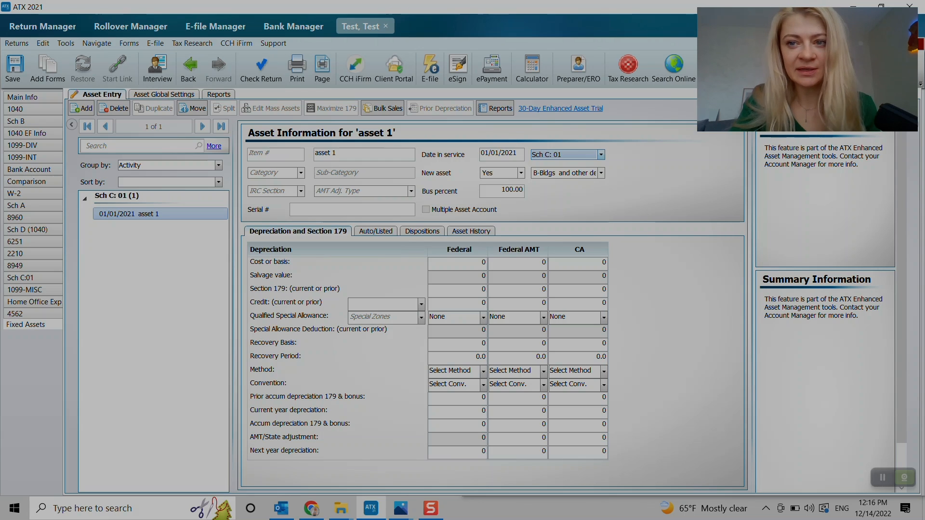
click(300, 172)
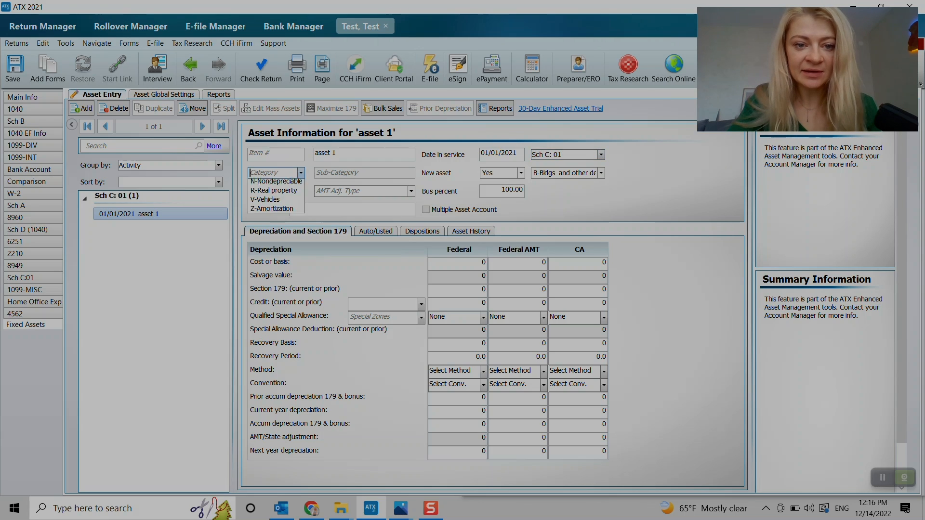
click(300, 173)
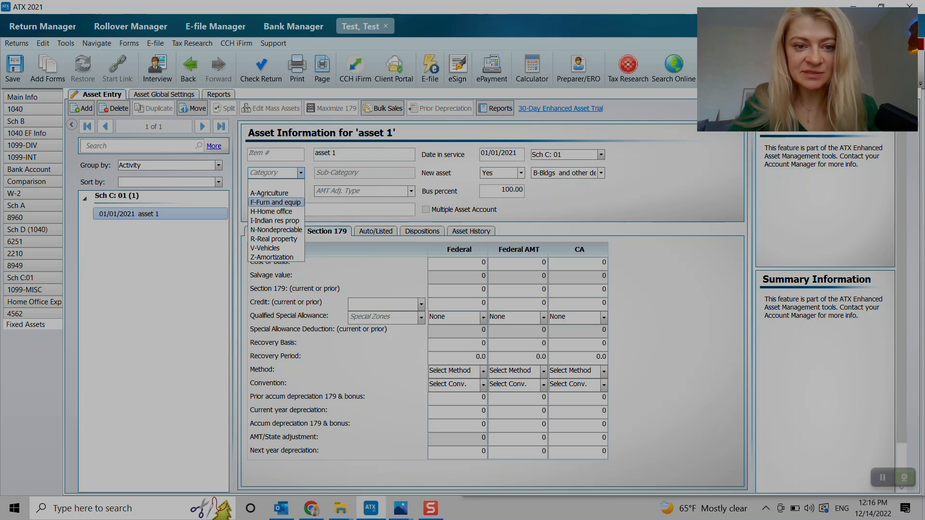
click(274, 201)
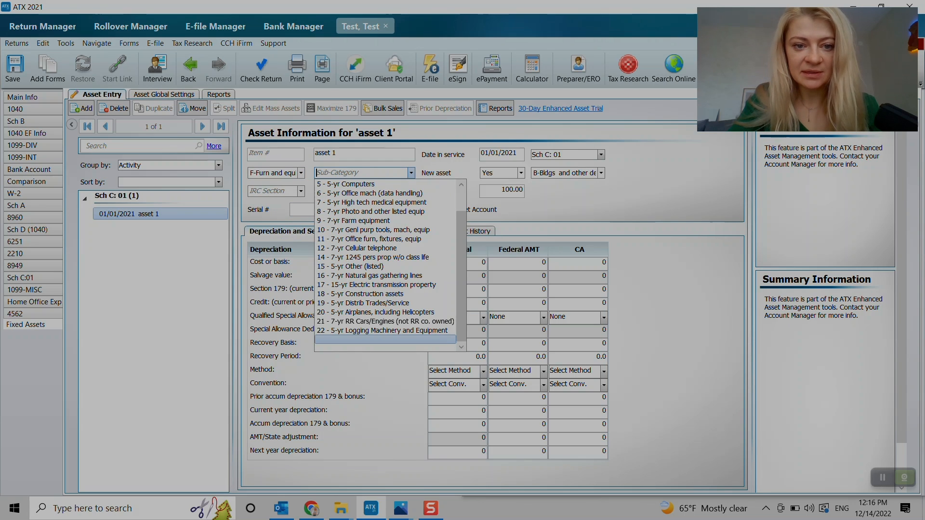
click(345, 183)
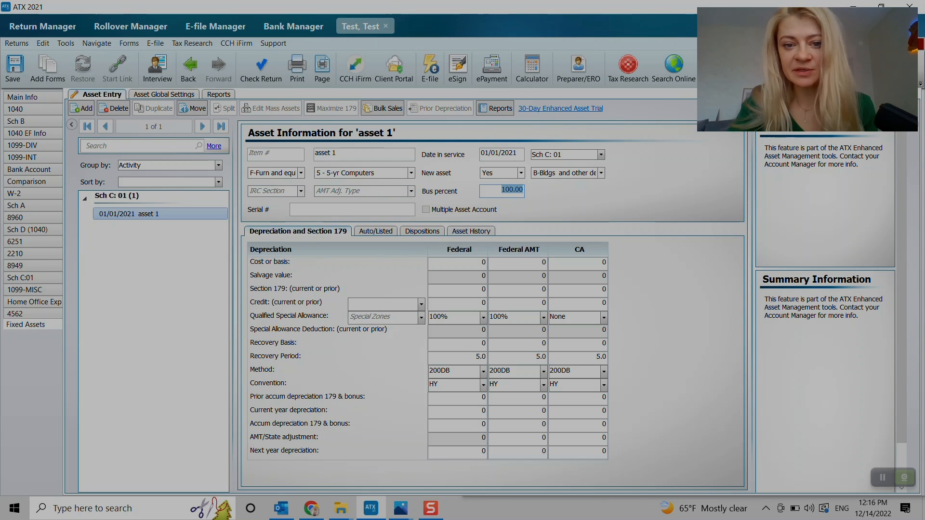
Set asset 1's federal cost or basis to 100 and verify Schedule C line 13 shows 100, net profit 10.
click(457, 263)
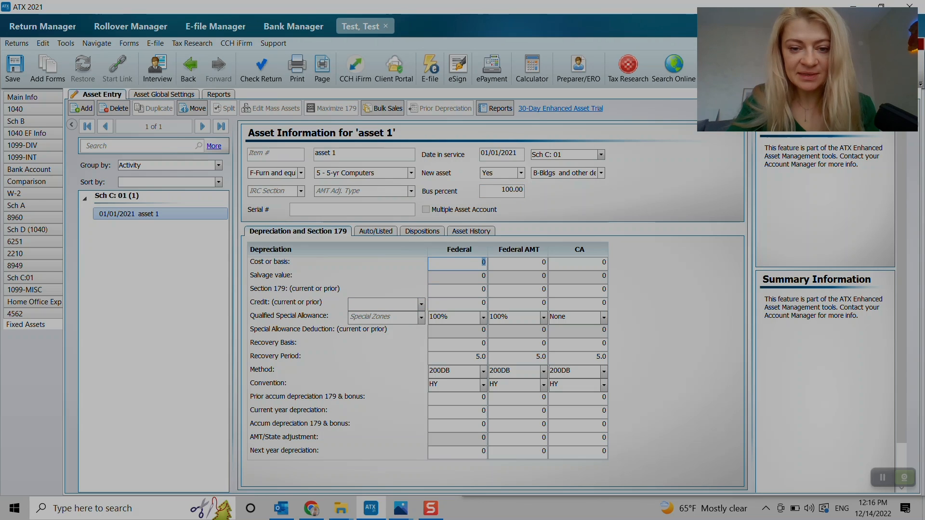
text(100)
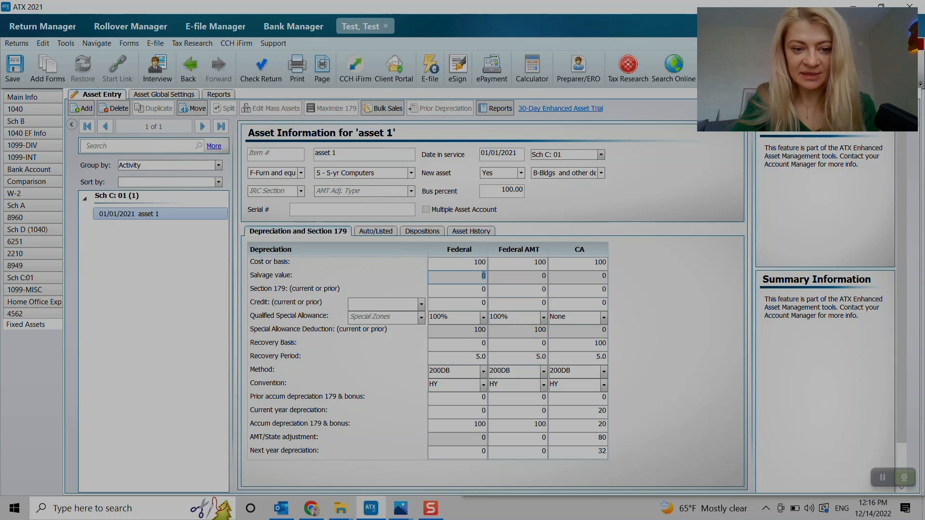
click(517, 424)
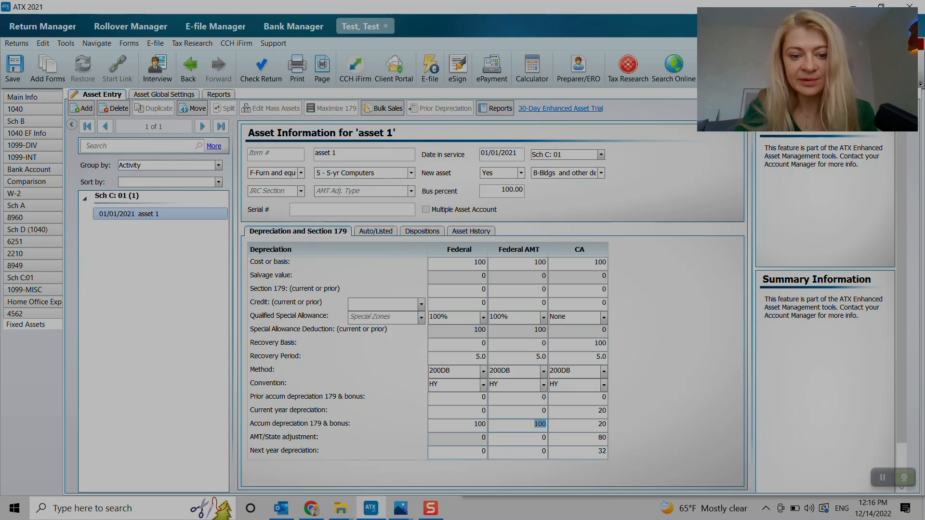
click(457, 396)
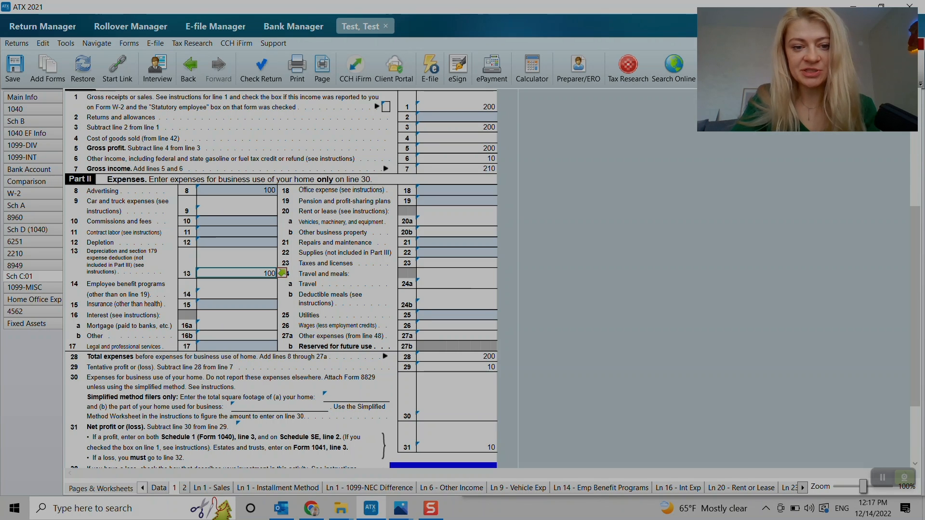
scroll(up, 3)
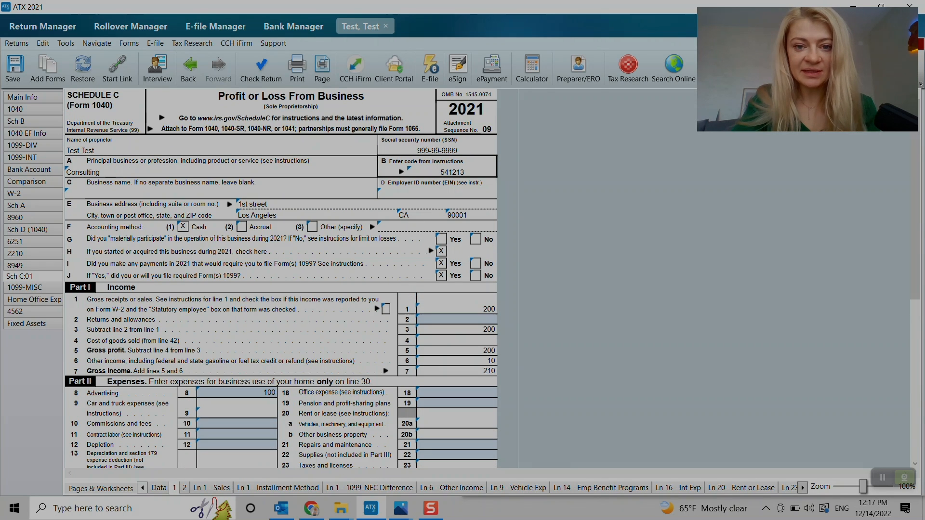